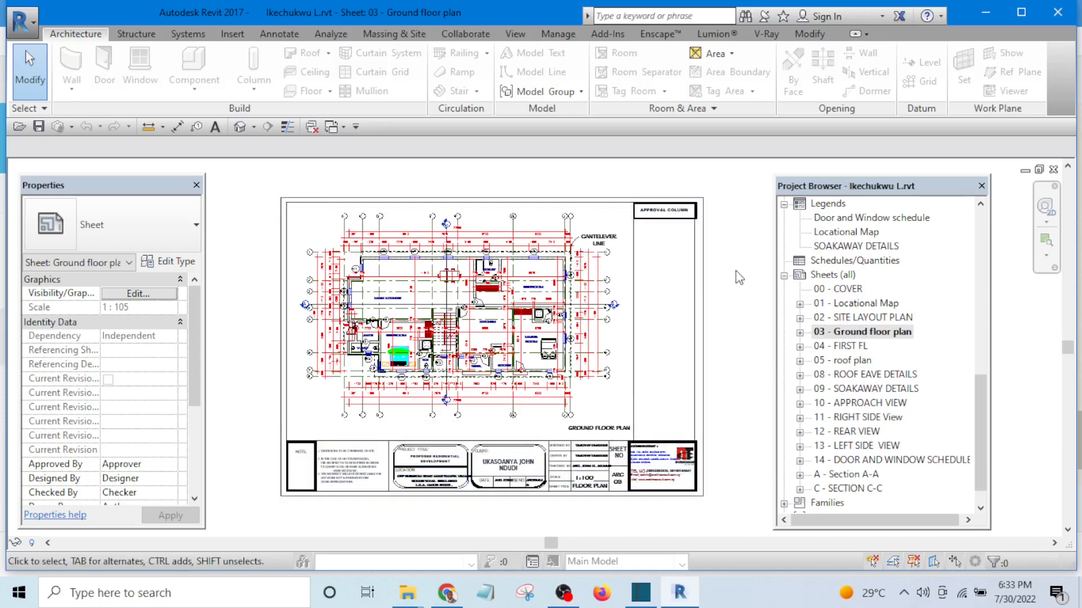
- Select the sheet's title block and open Print from the Application menu
left_click(662, 466)
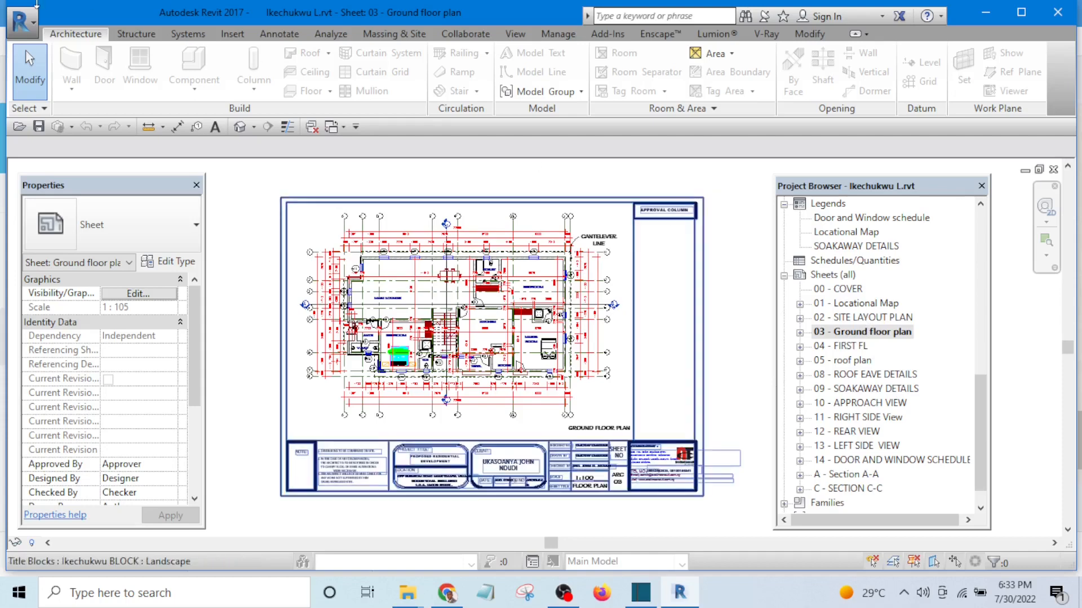
left_click(20, 16)
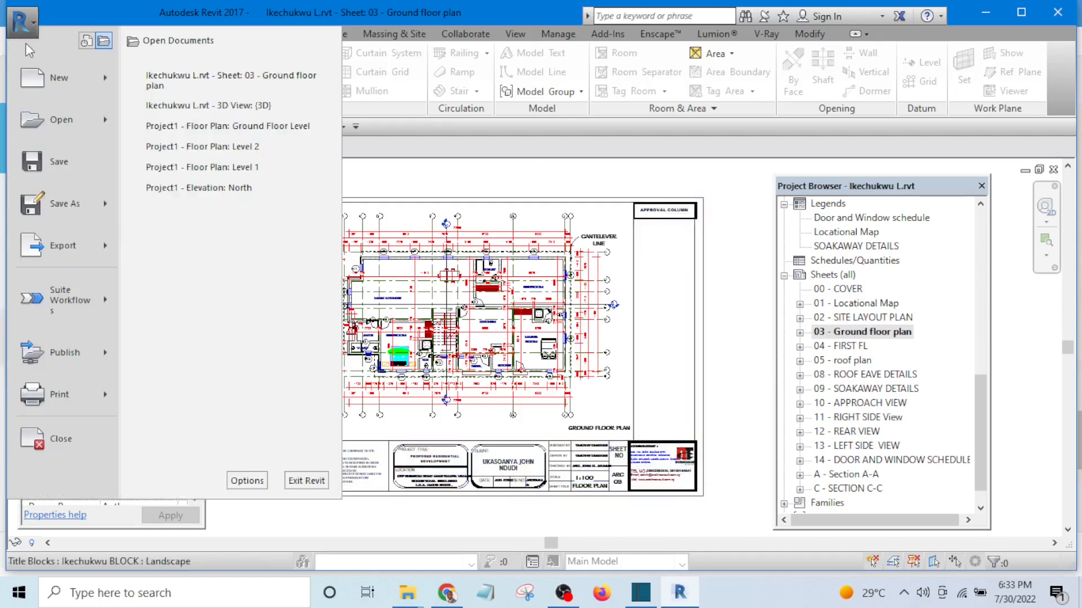
left_click(64, 353)
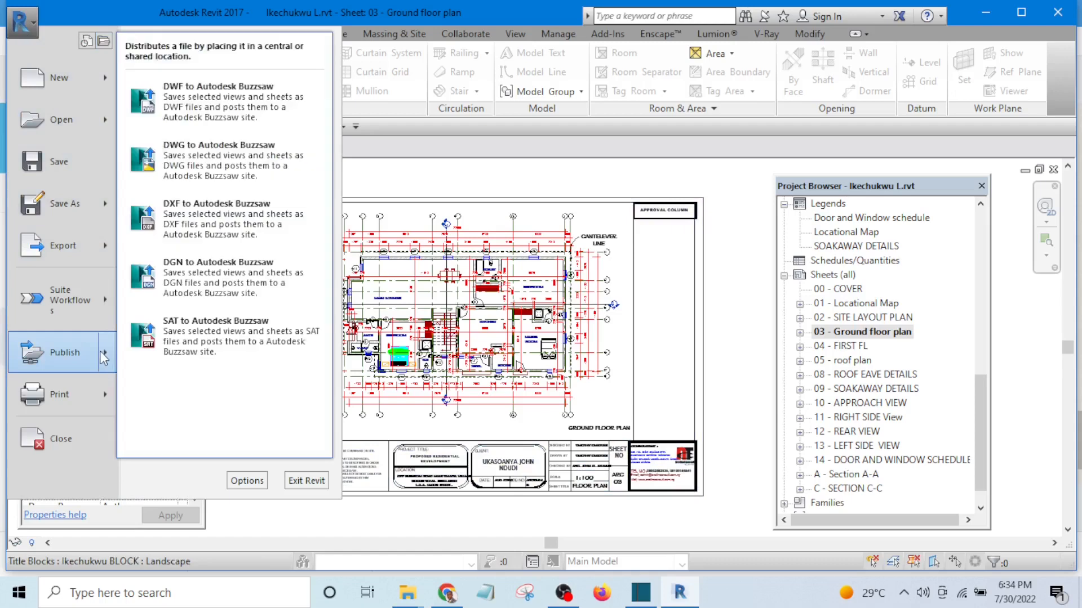
mouse_move(61, 402)
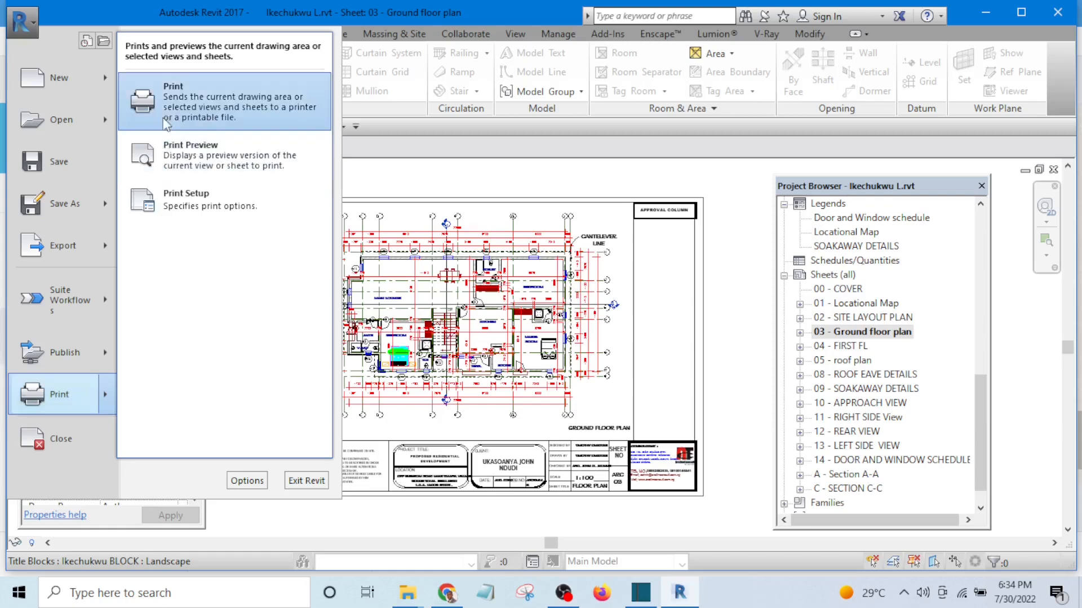
mouse_move(199, 91)
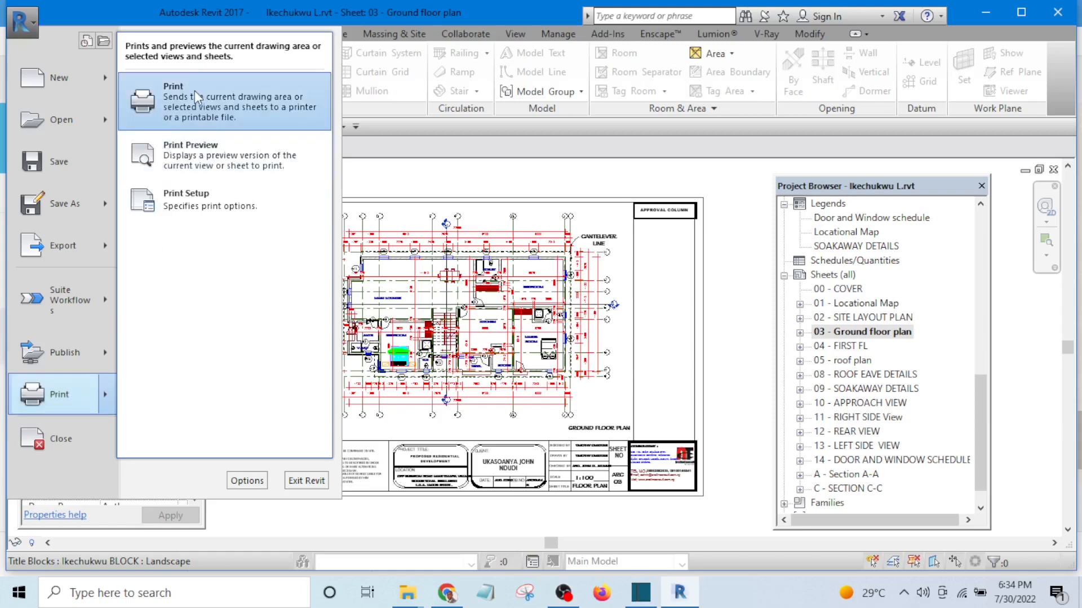
left_click(173, 101)
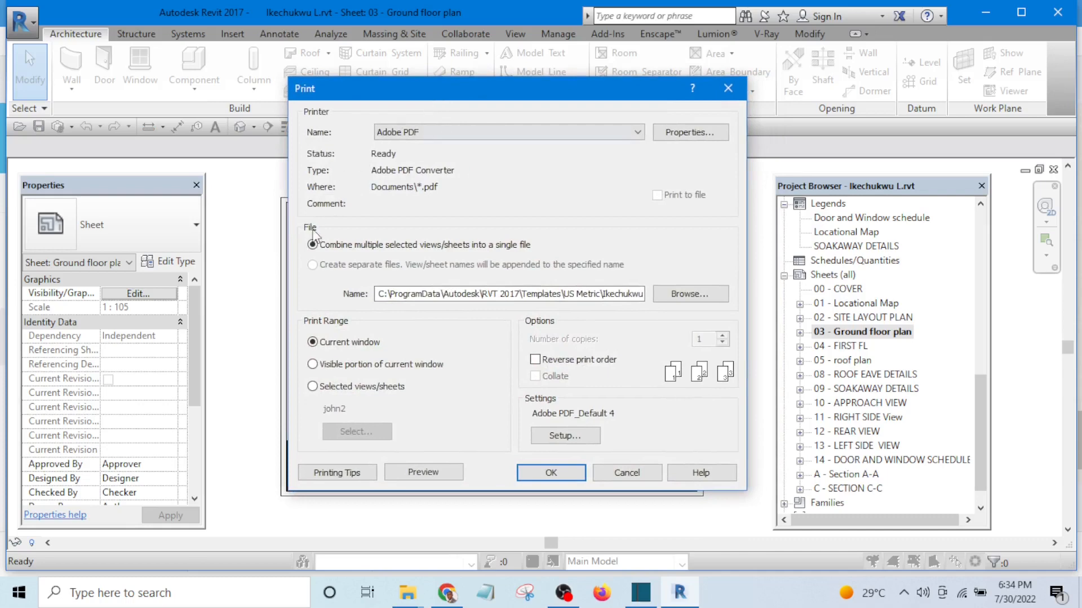
- Set print range to Selected views/sheets combined into one file, and open Setup
left_click(312, 245)
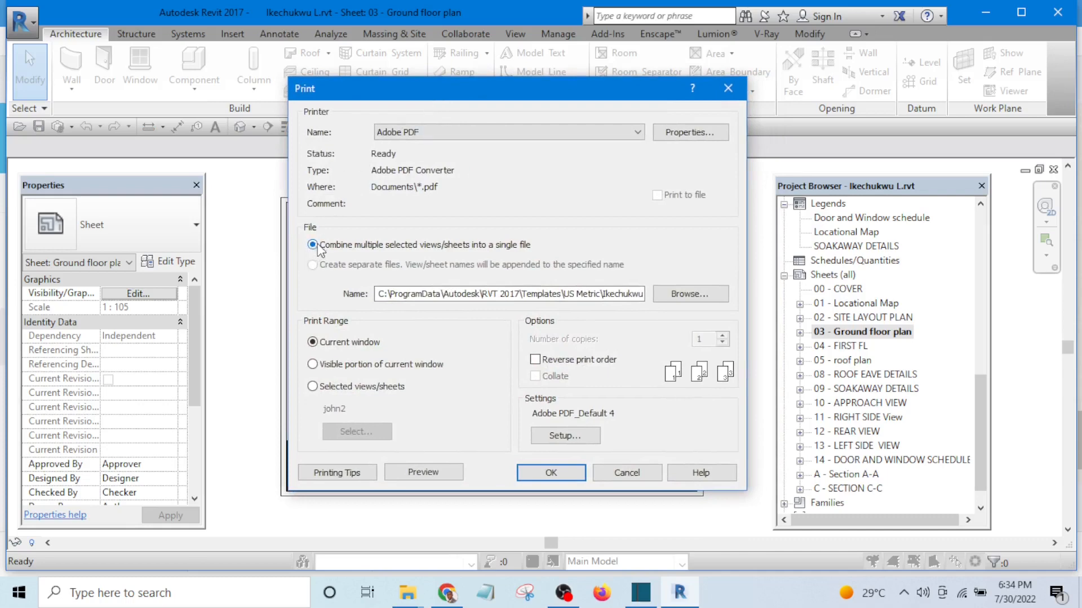
mouse_move(418, 255)
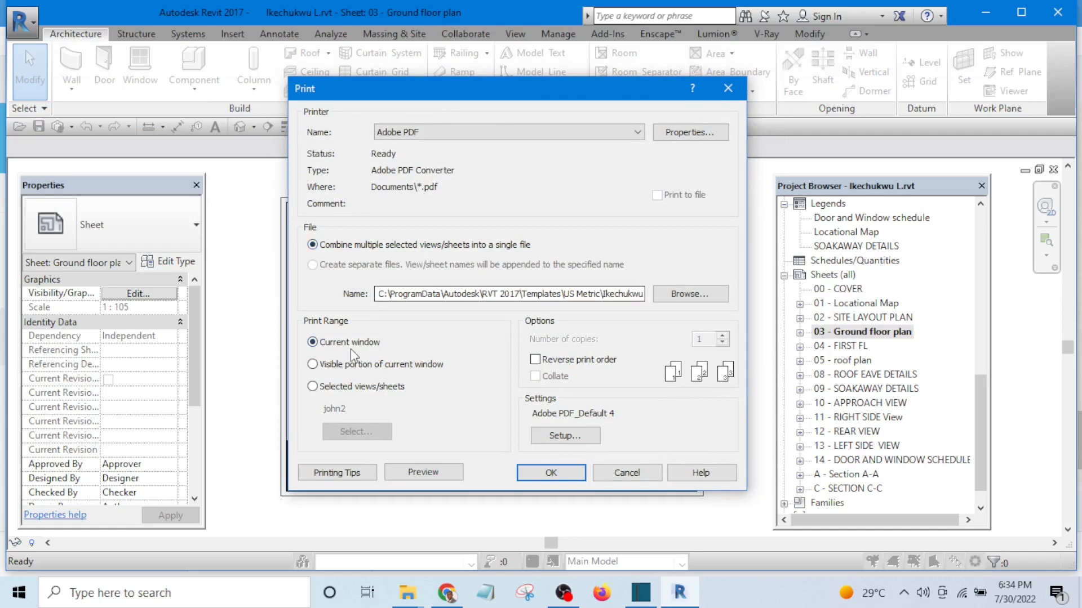
left_click(312, 386)
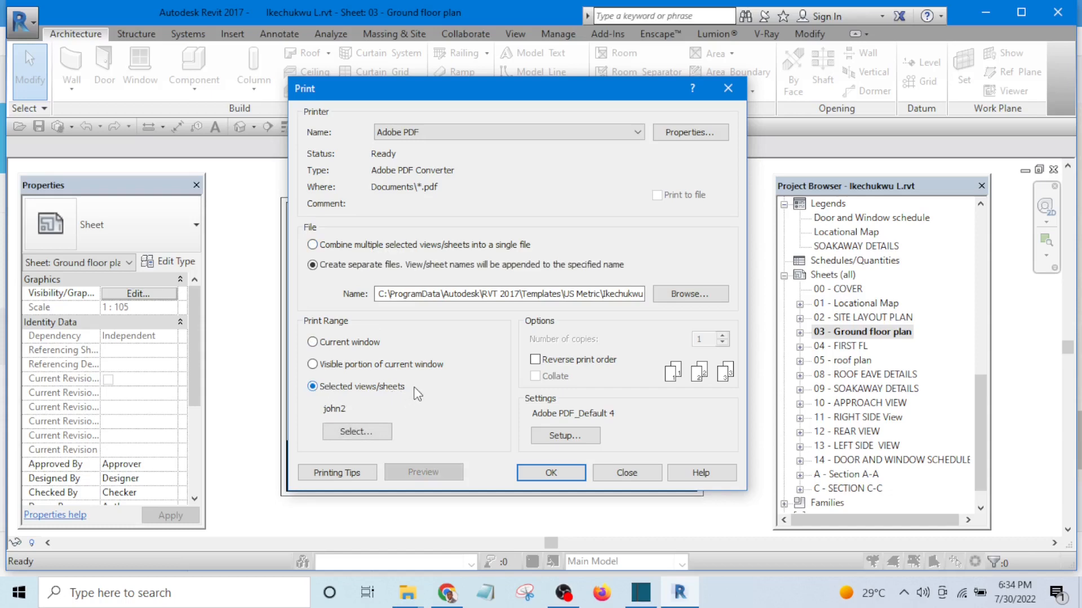
left_click(312, 244)
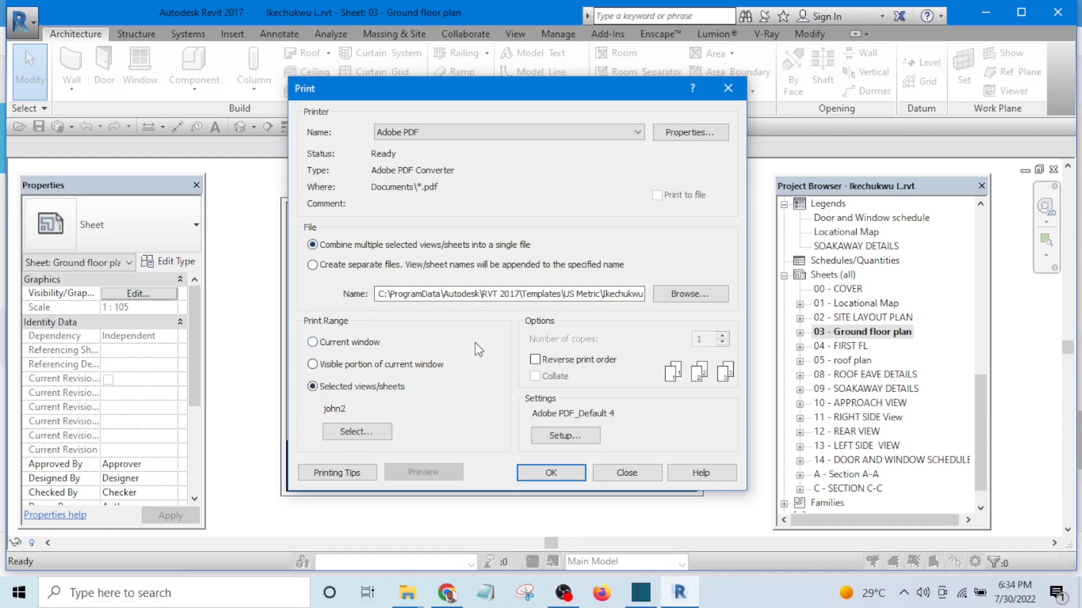
mouse_move(705, 350)
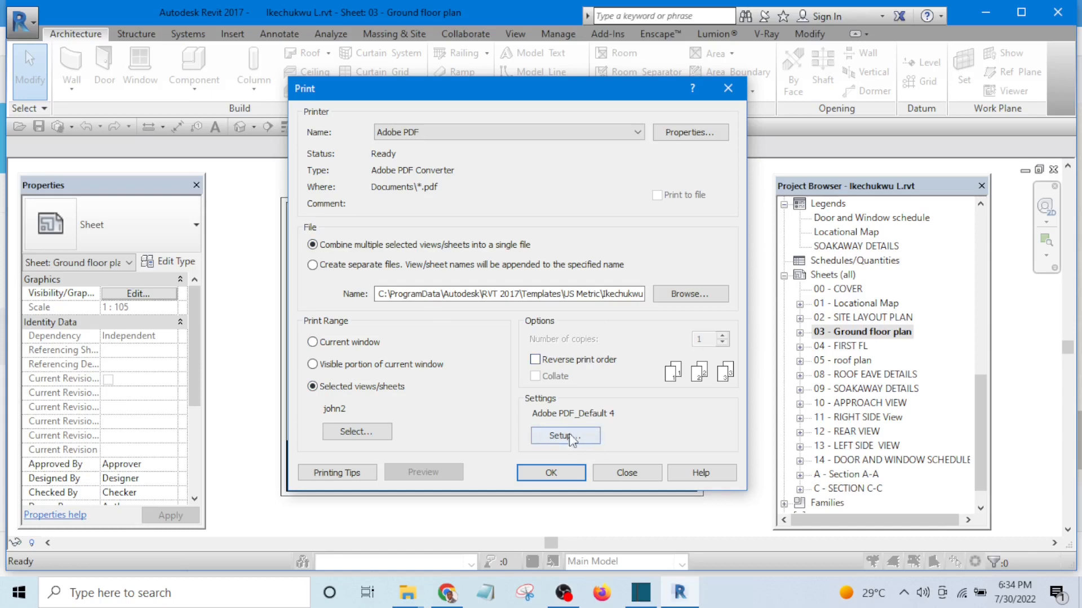
mouse_move(565, 445)
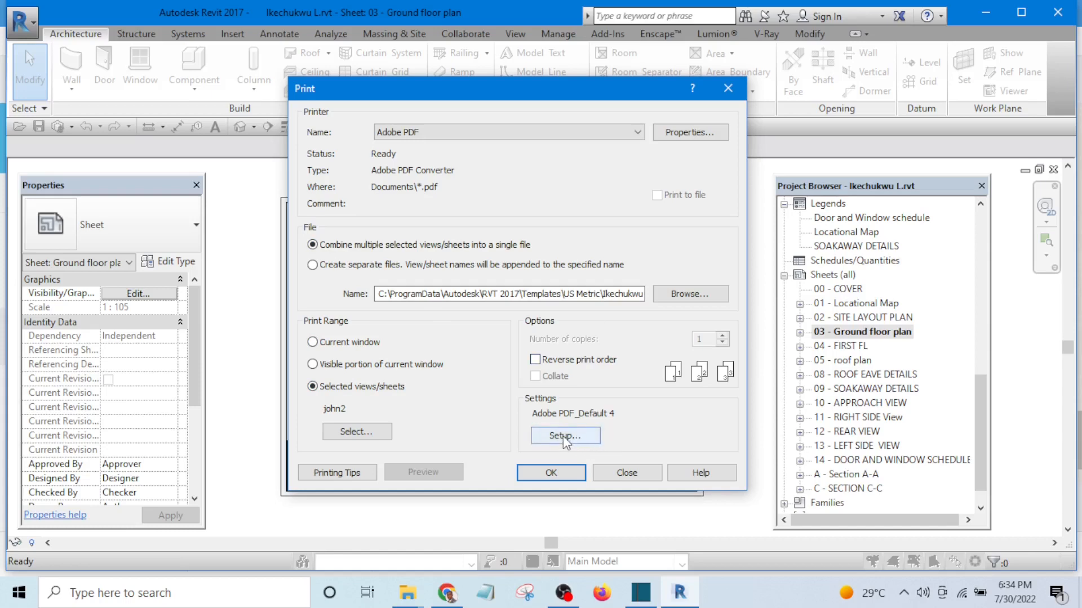
left_click(566, 435)
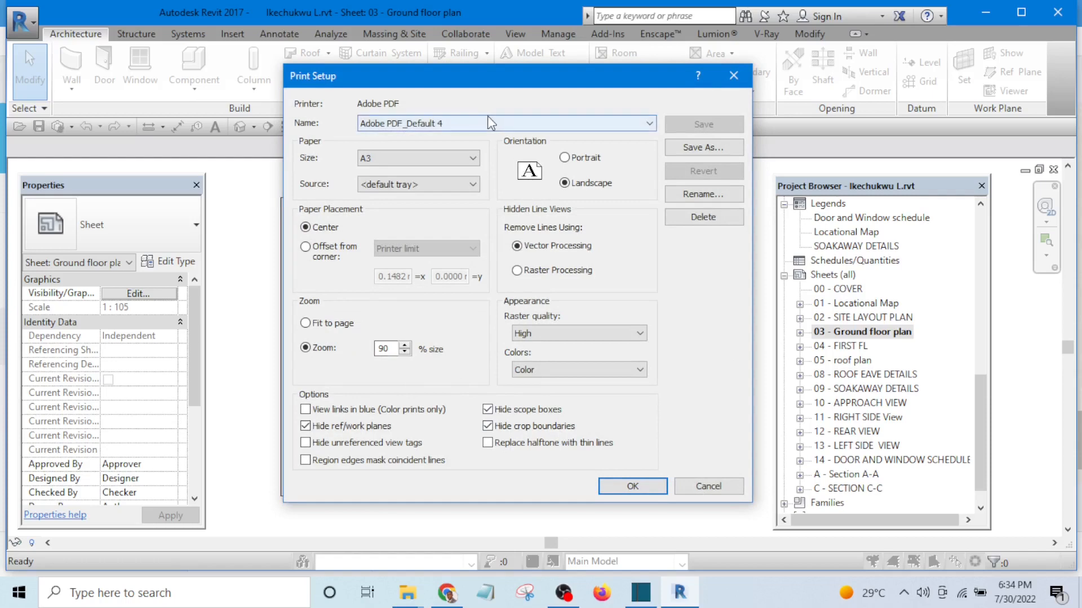
- Switch the print setup to <in-session> with Center placement
left_click(641, 123)
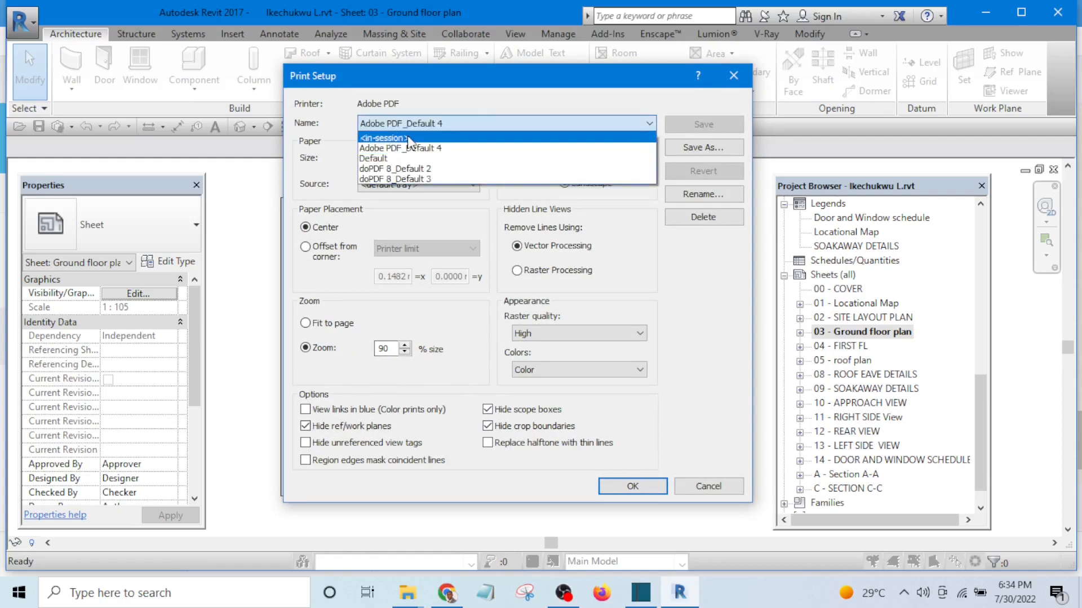
left_click(382, 138)
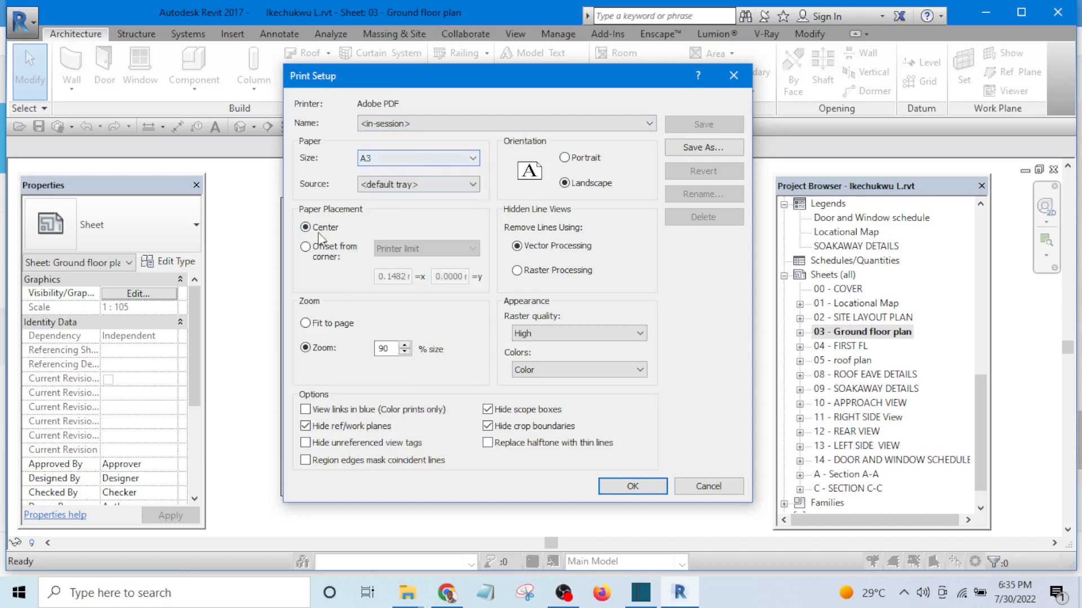
left_click(304, 227)
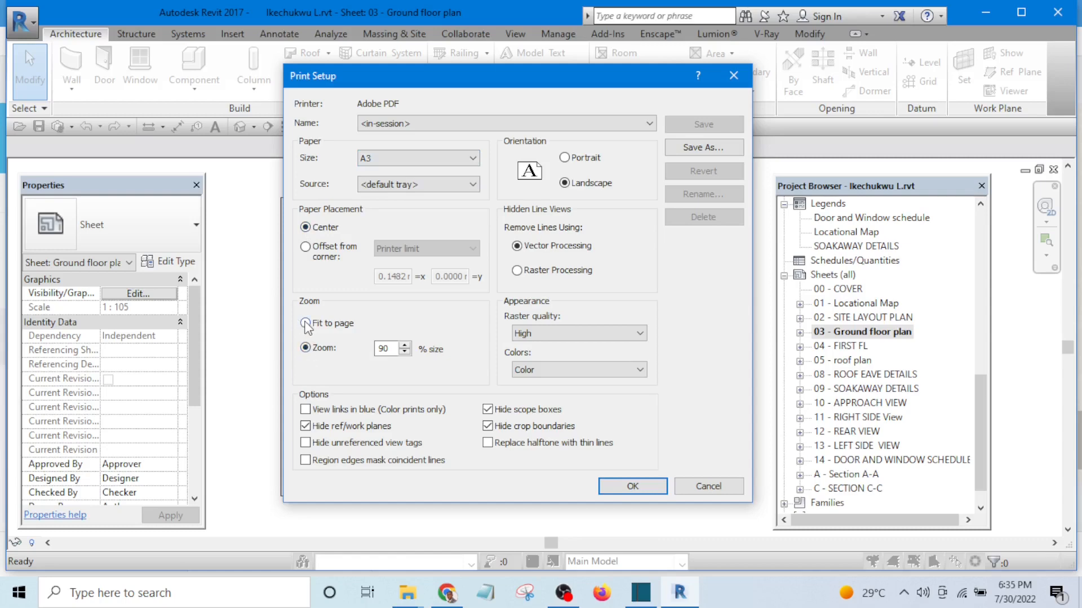
- Set zoom to 90% size with colour output, and begin saving the setup
left_click(305, 348)
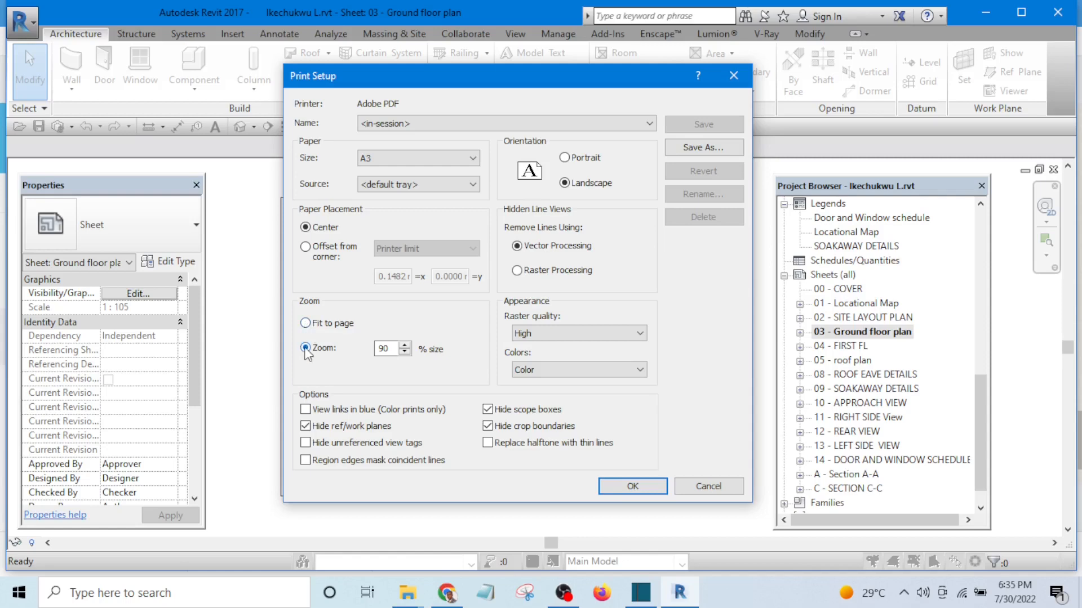
left_click(387, 348)
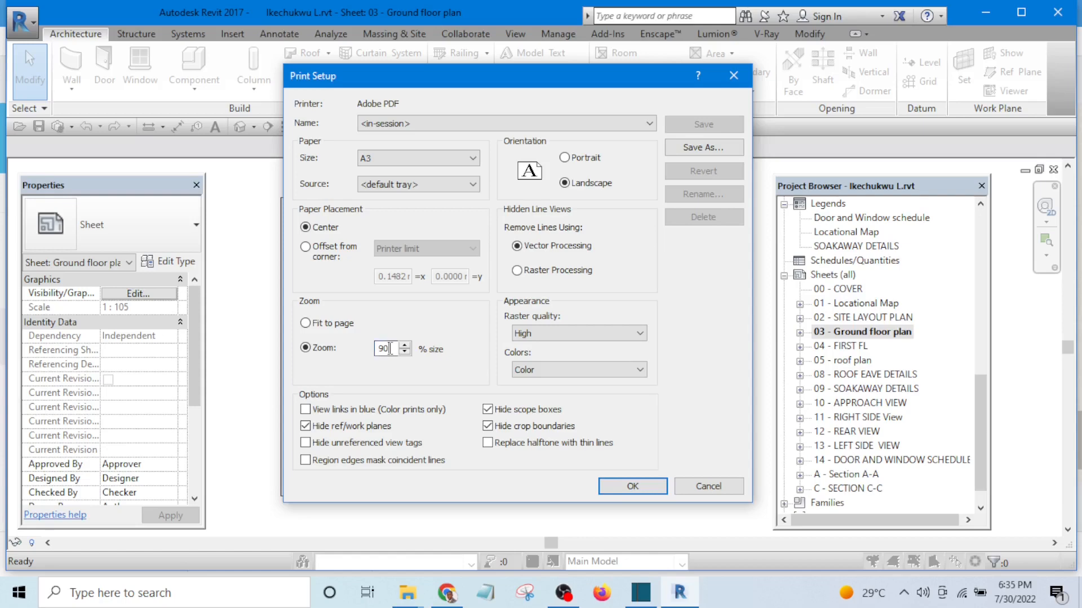
triple_click(384, 349)
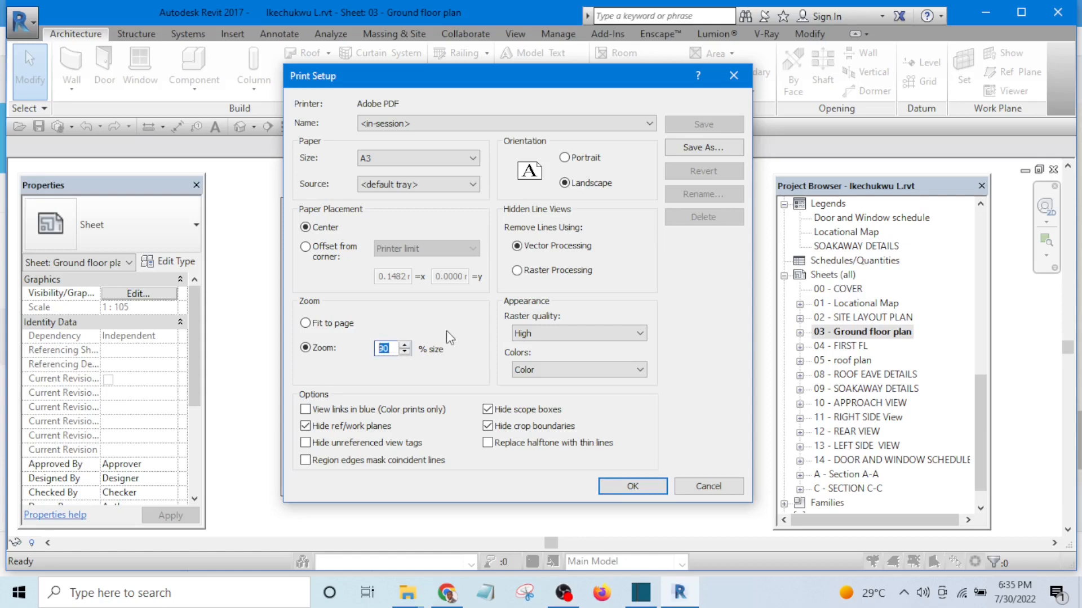
mouse_move(392, 371)
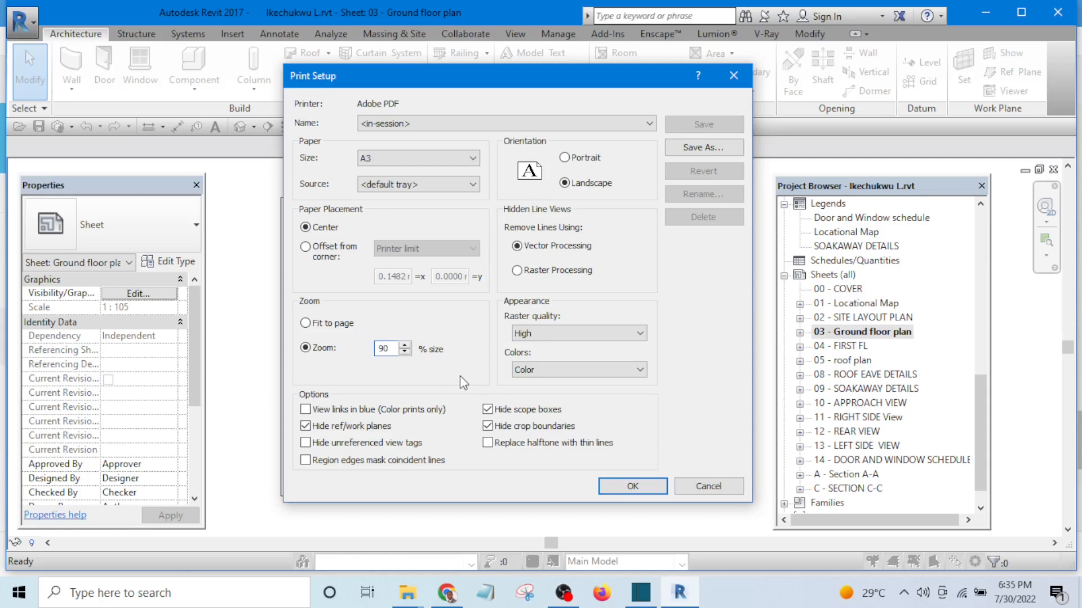
left_click(384, 348)
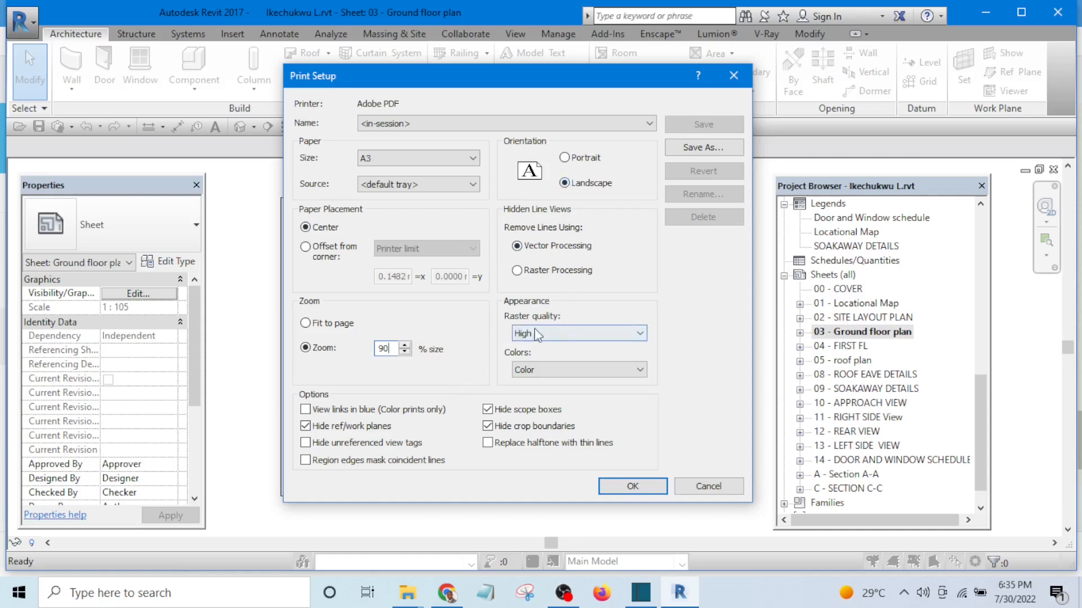
mouse_move(554, 336)
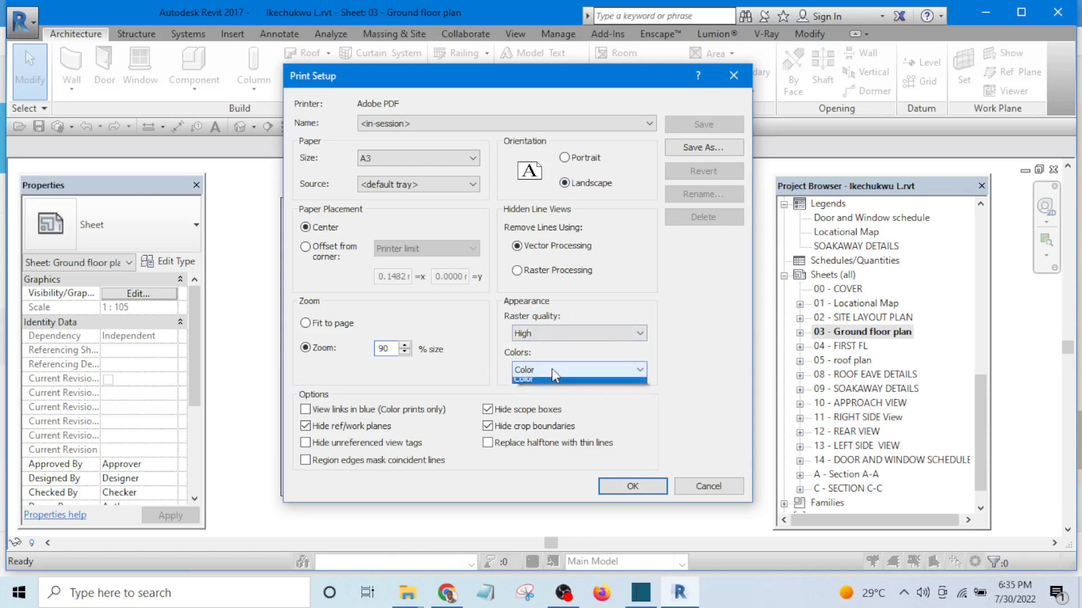
left_click(551, 378)
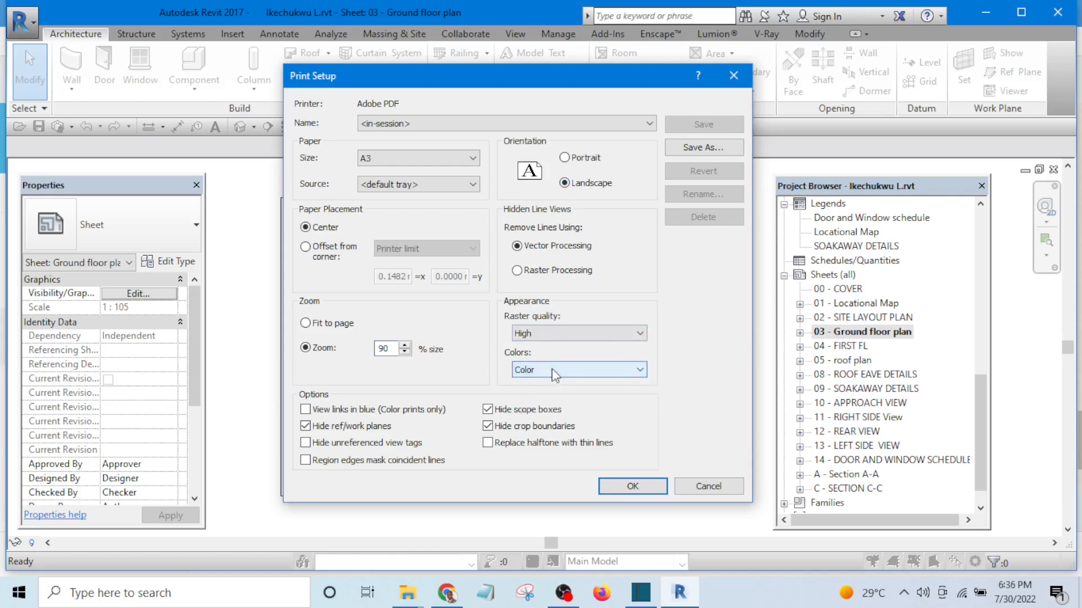
mouse_move(548, 370)
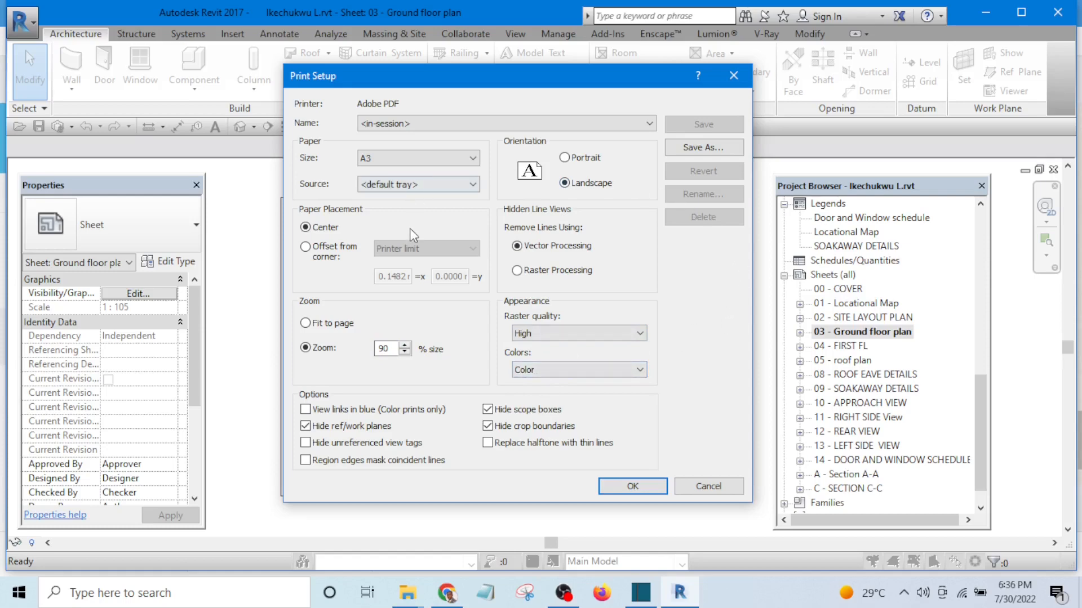
left_click(704, 147)
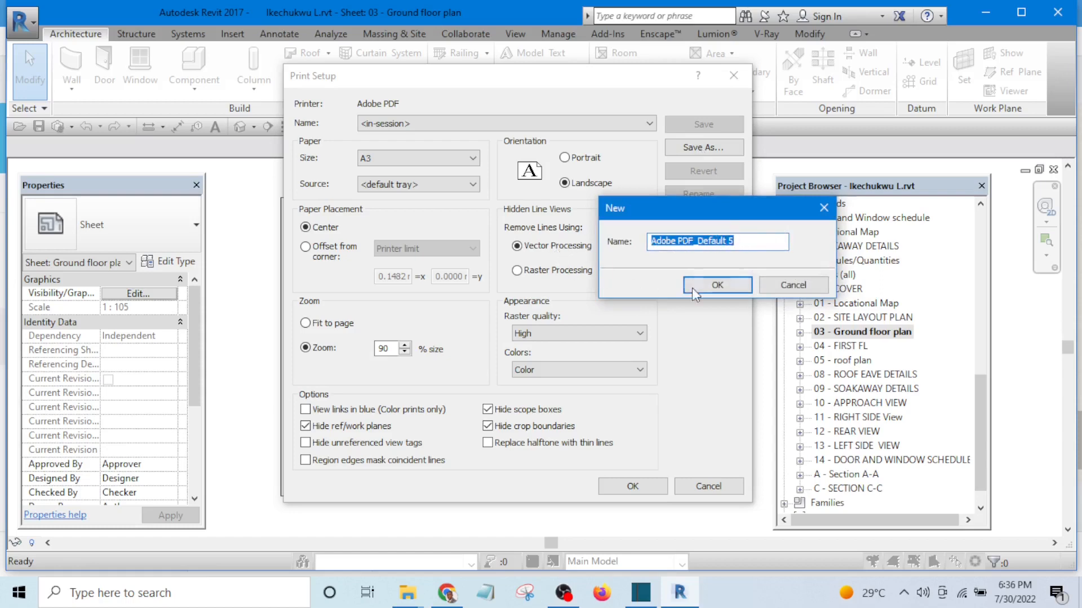
- Save the setup as 'Adobe PDF_Default 5' and return to the Print dialog
left_click(718, 285)
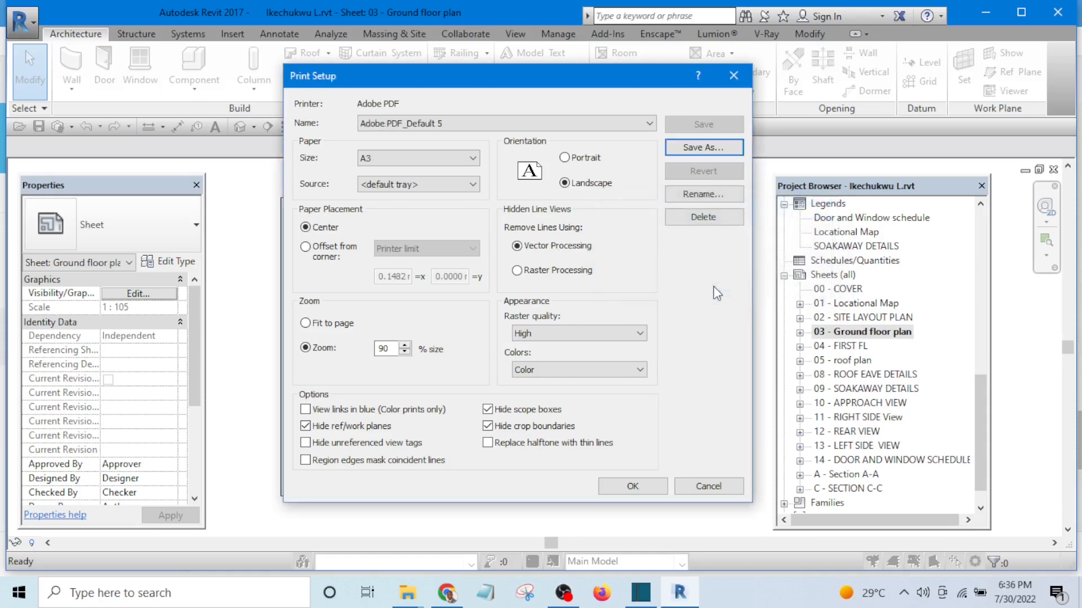
mouse_move(671, 293)
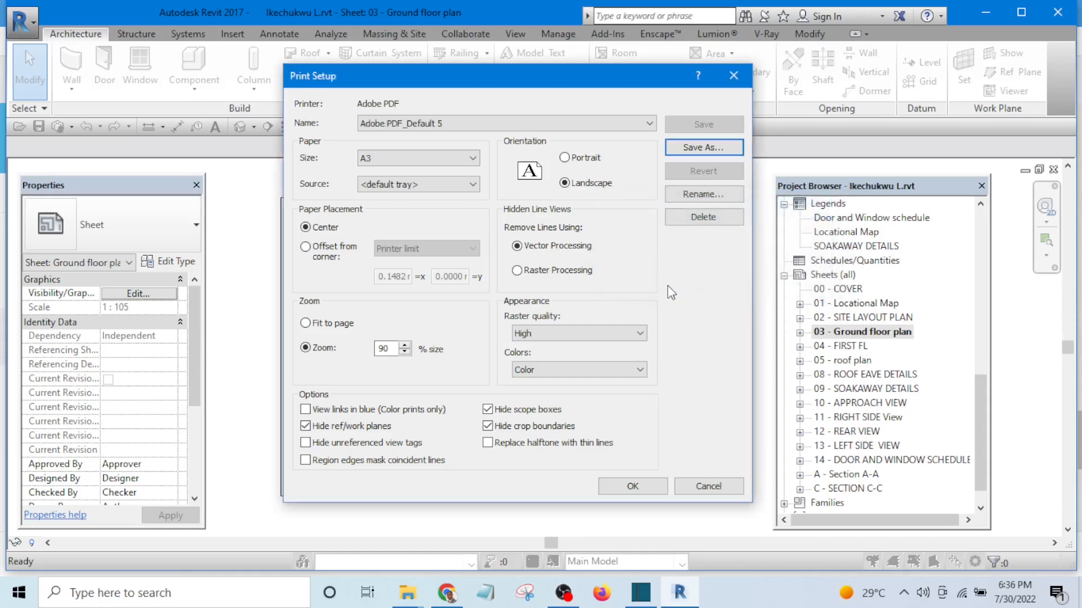
mouse_move(681, 346)
type("100")
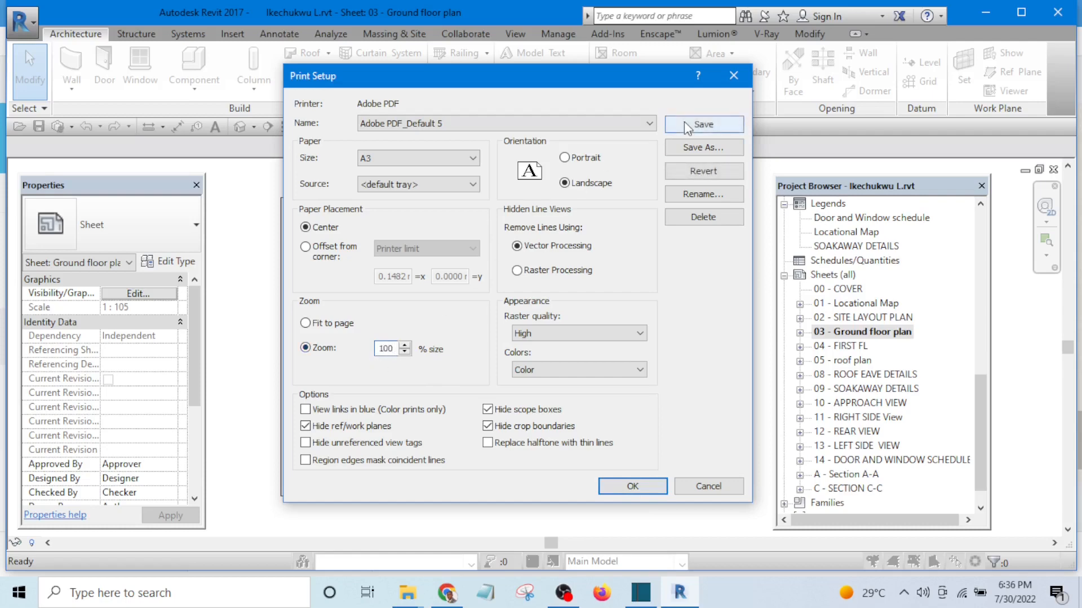
left_click(704, 125)
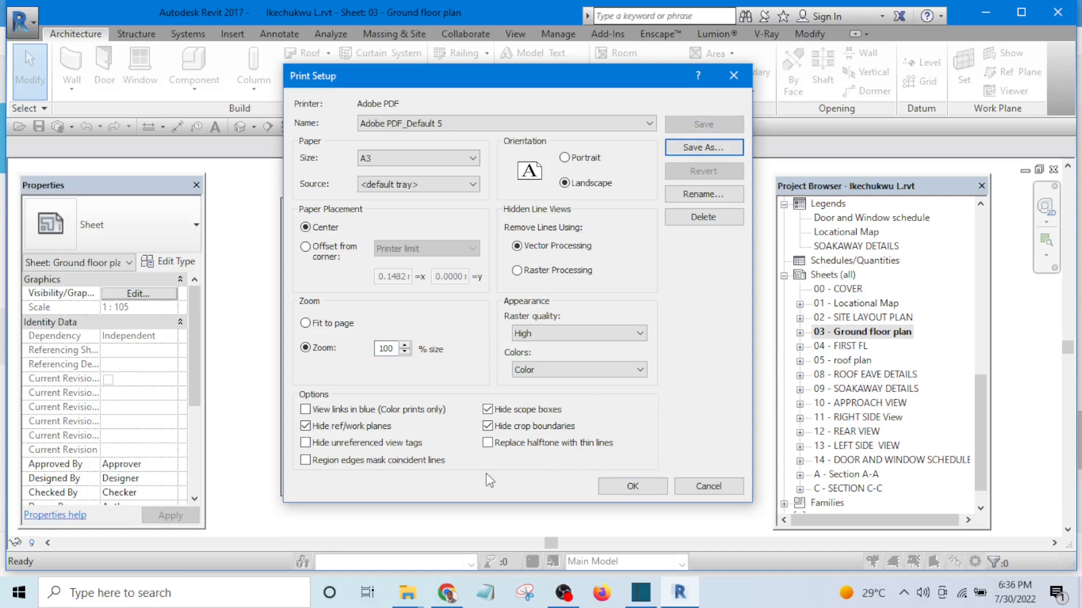
left_click(632, 486)
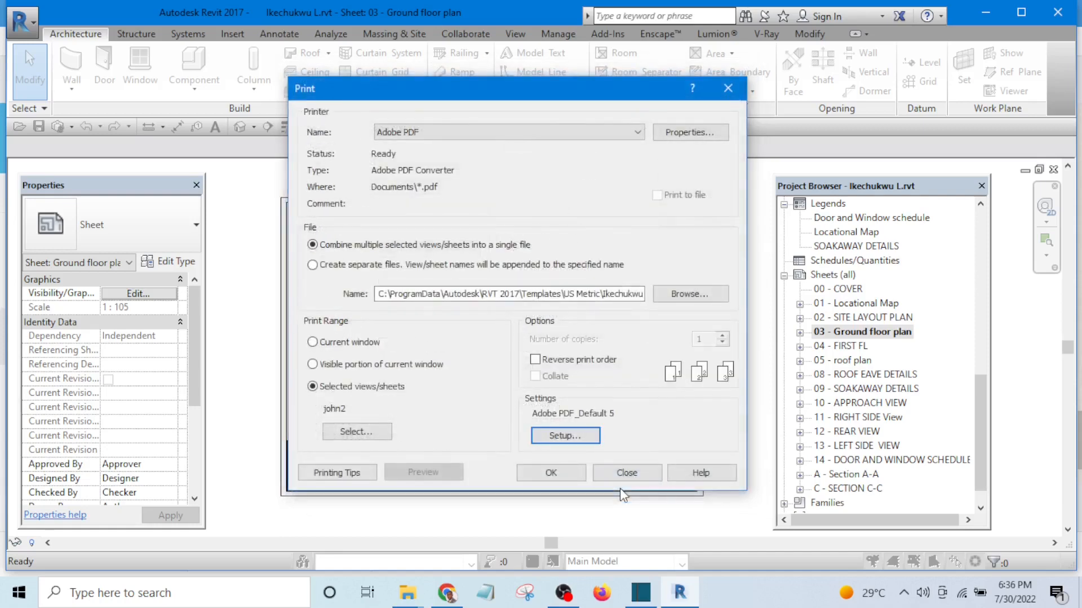
- Open the print set list, toggle view/sheet filters, and uncheck the Approach VIEW elevation
left_click(356, 431)
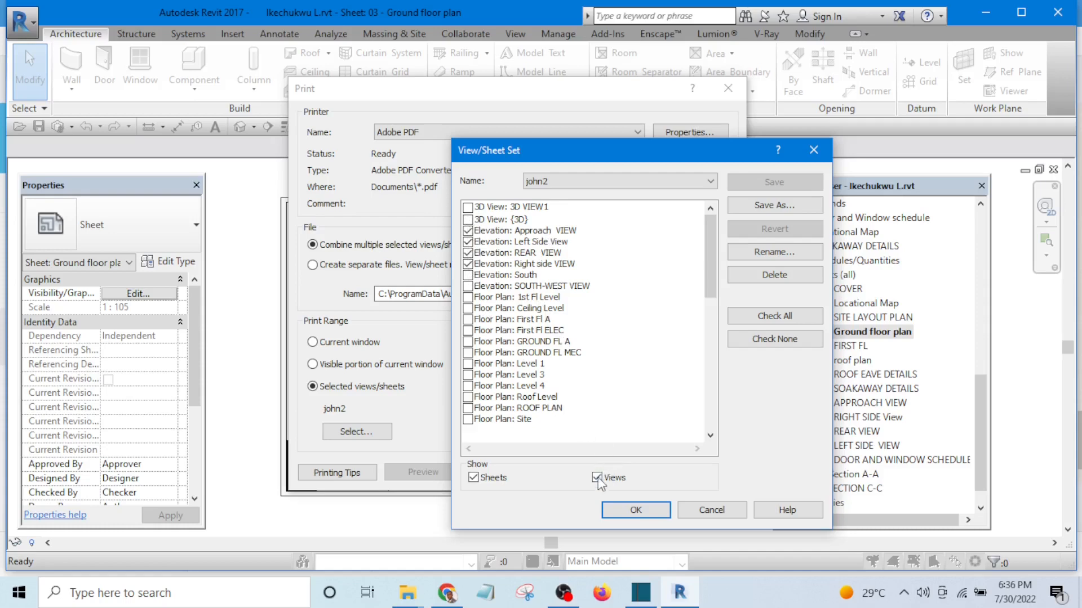
left_click(597, 477)
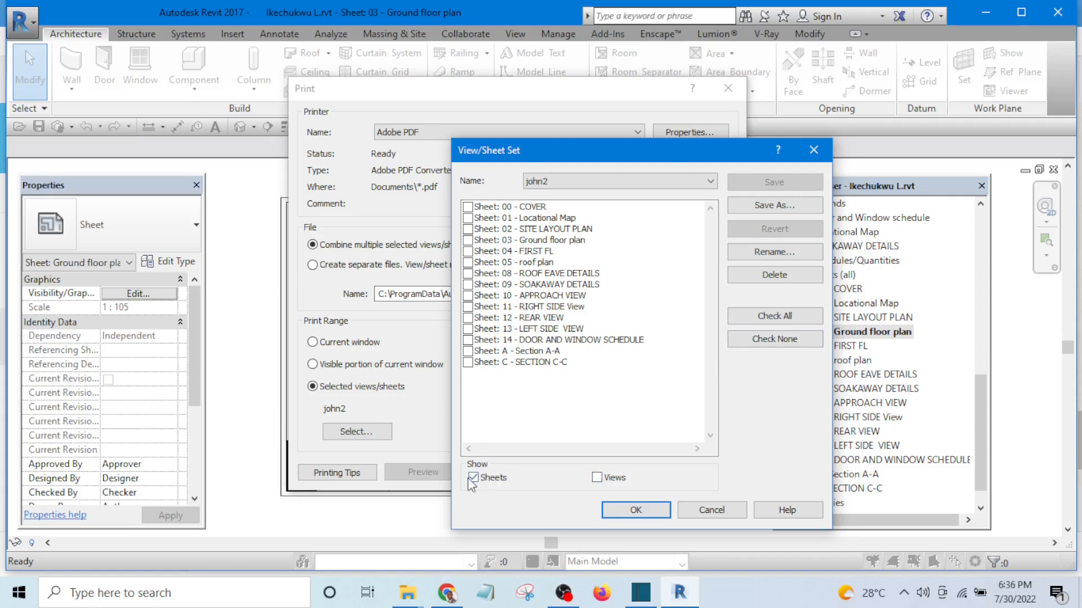
left_click(472, 478)
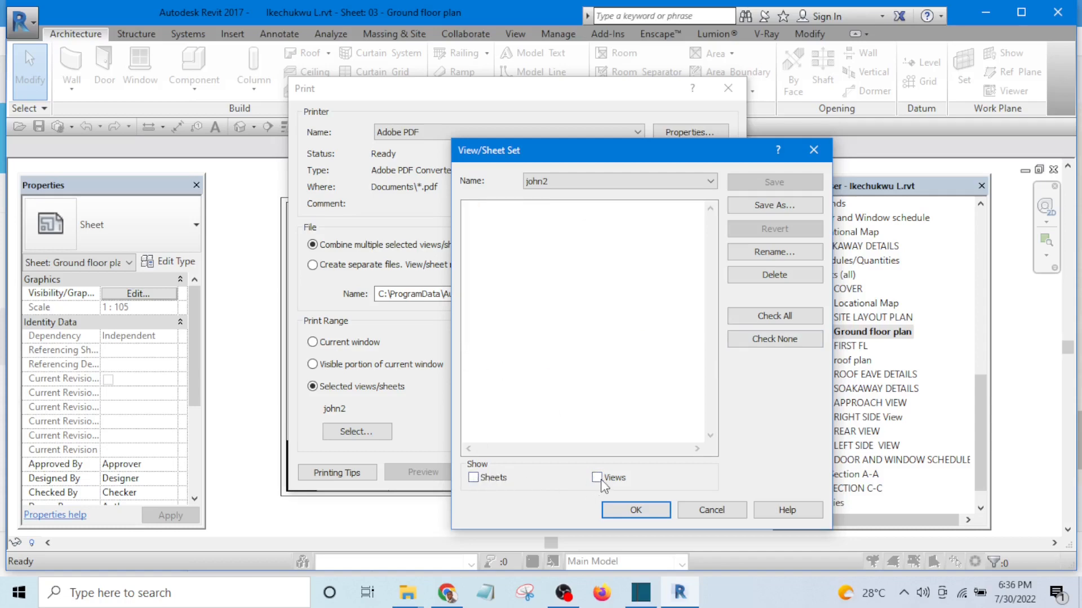
left_click(597, 478)
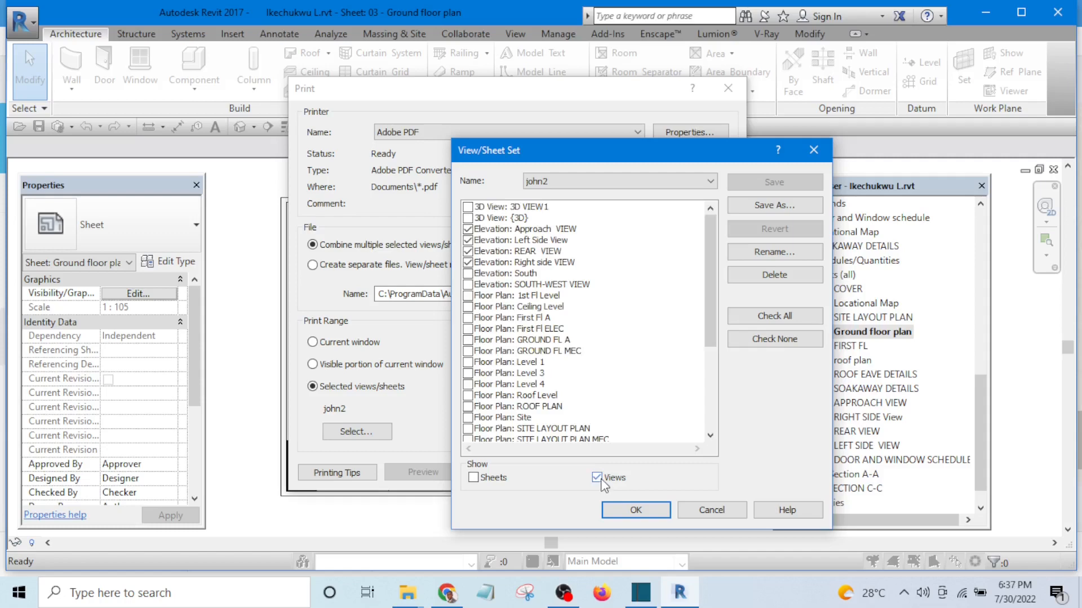
left_click(468, 229)
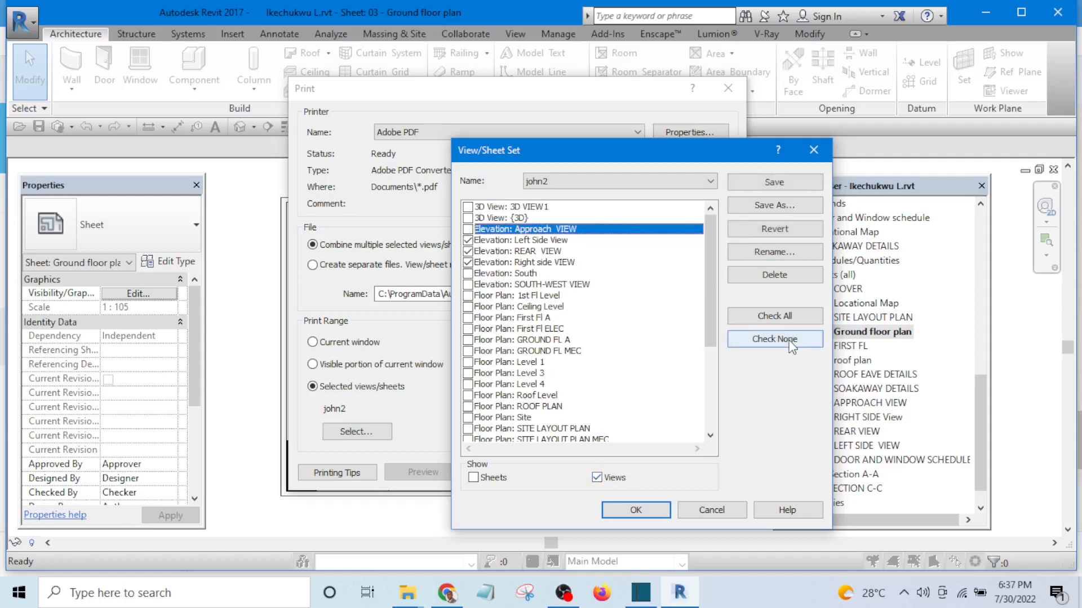
- Clear all checks, tick Sheet 03 - Ground floor plan, and confirm
left_click(774, 339)
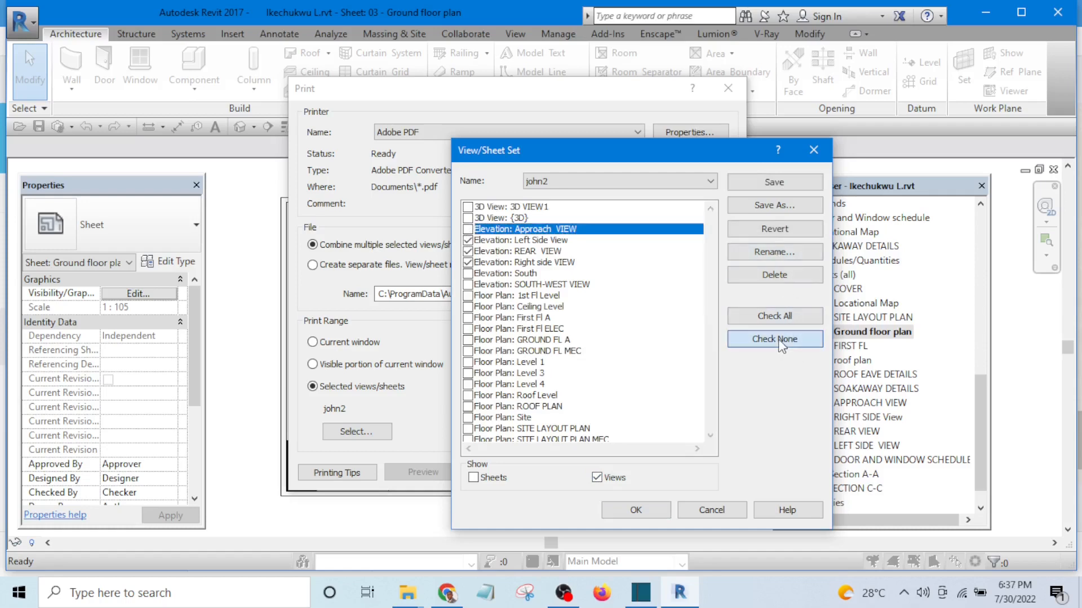
left_click(775, 339)
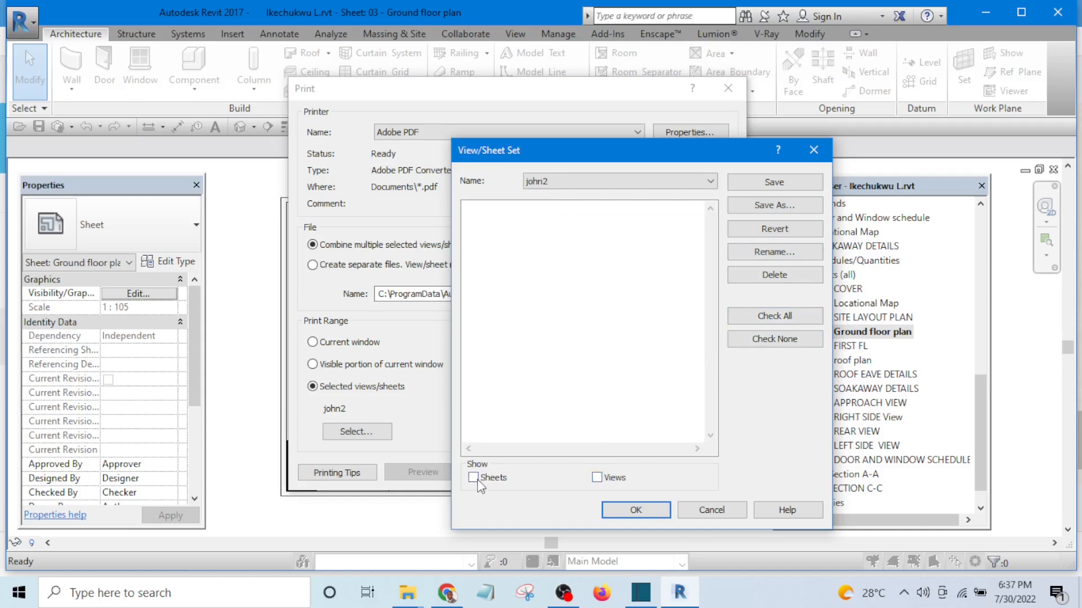
left_click(469, 478)
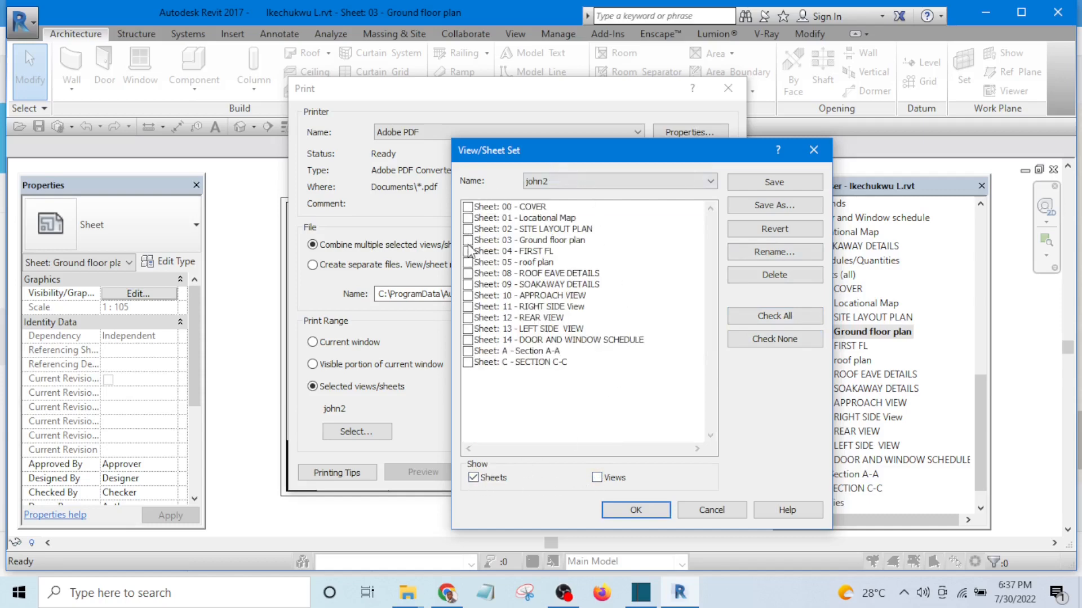
left_click(468, 240)
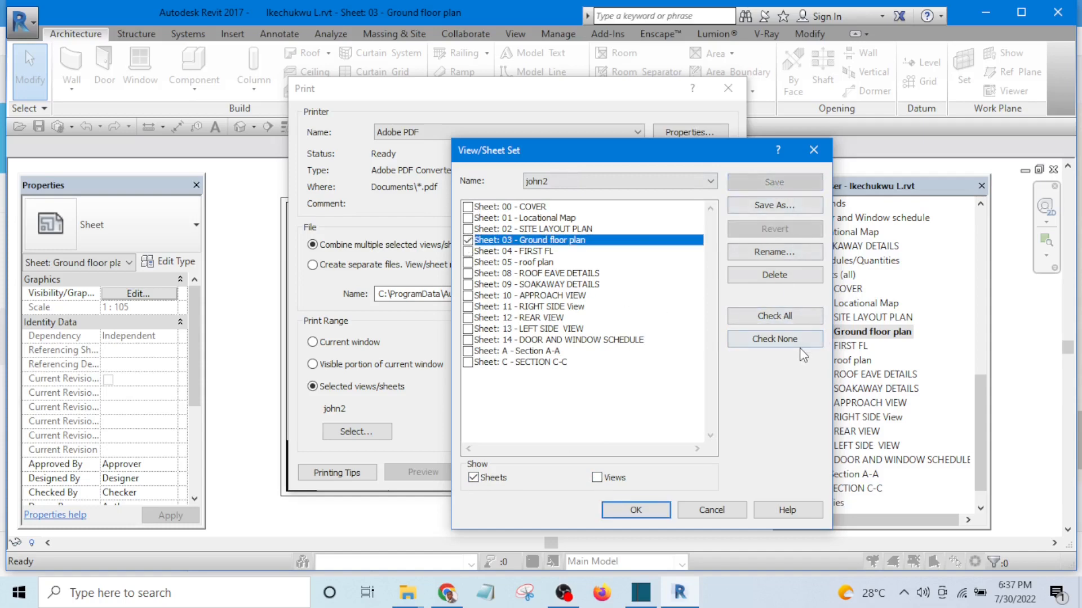
left_click(636, 510)
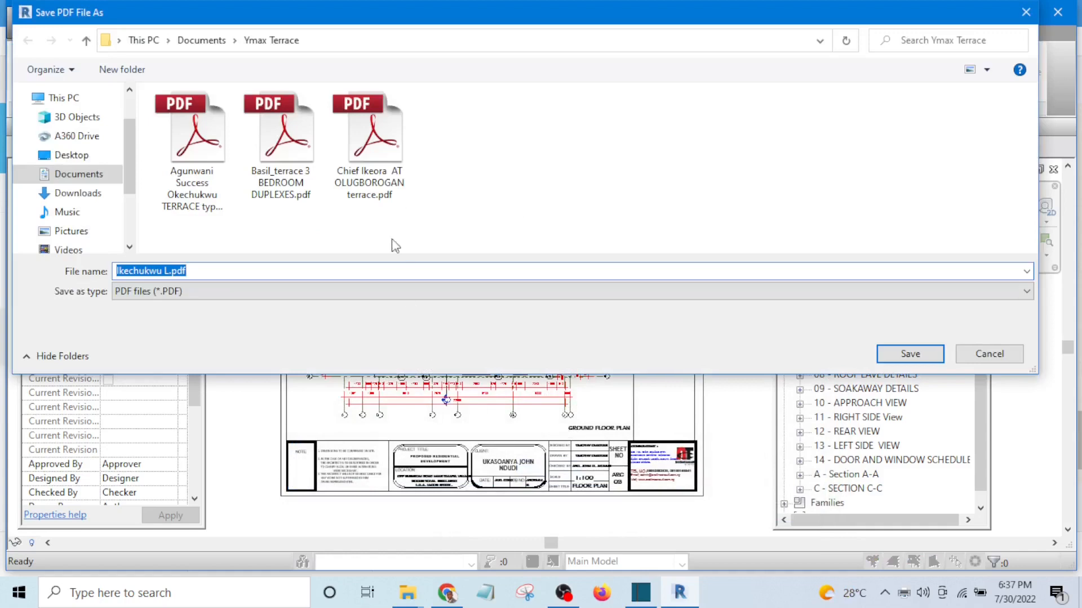
mouse_move(195, 40)
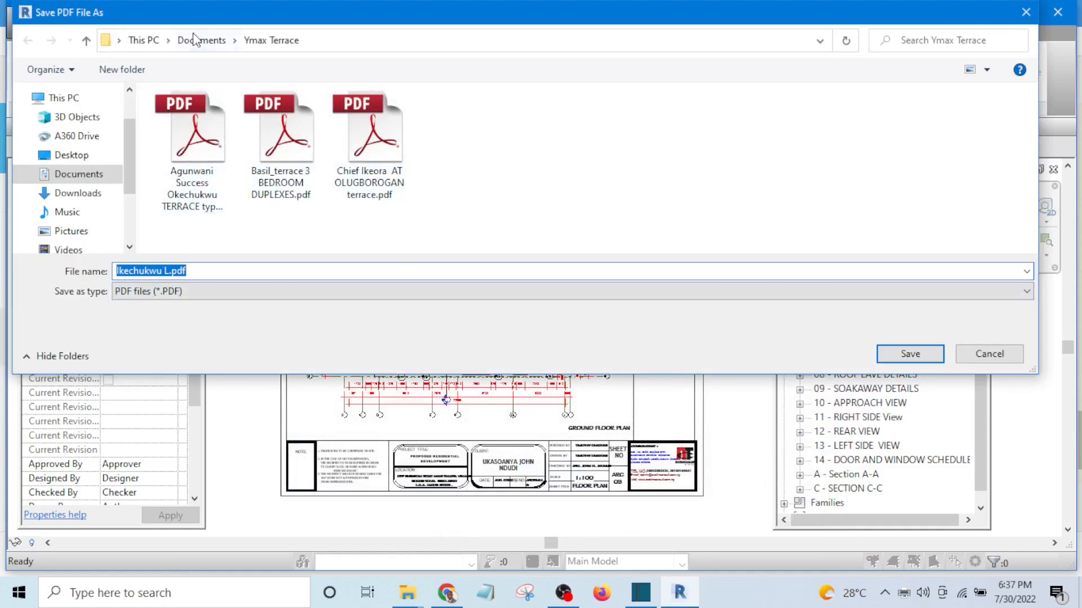
- Browse to Documents > Revit Tutoorial and save the PDF there
left_click(201, 40)
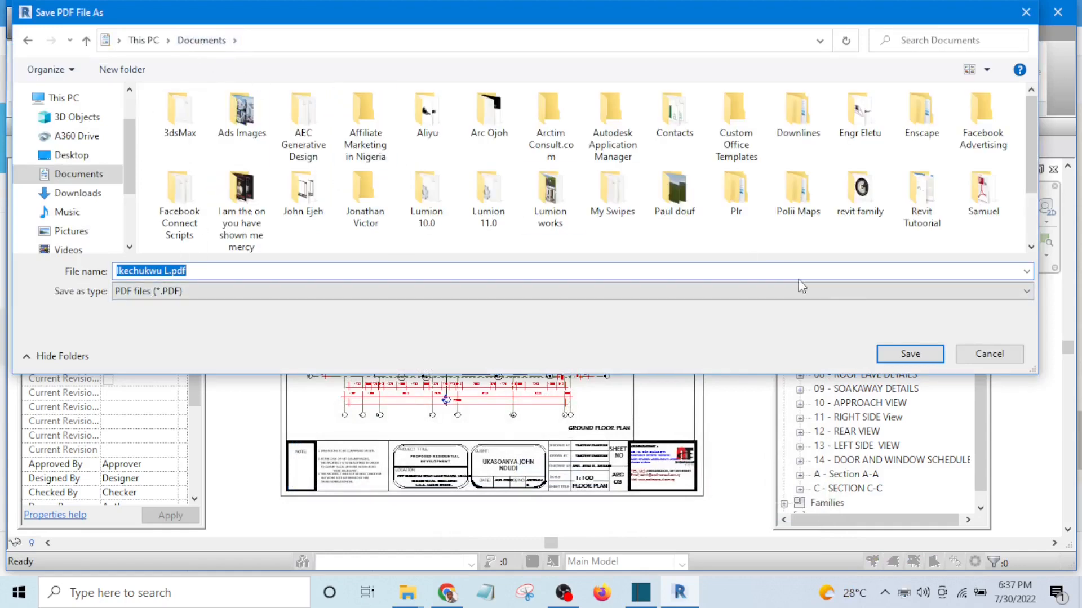
mouse_move(929, 200)
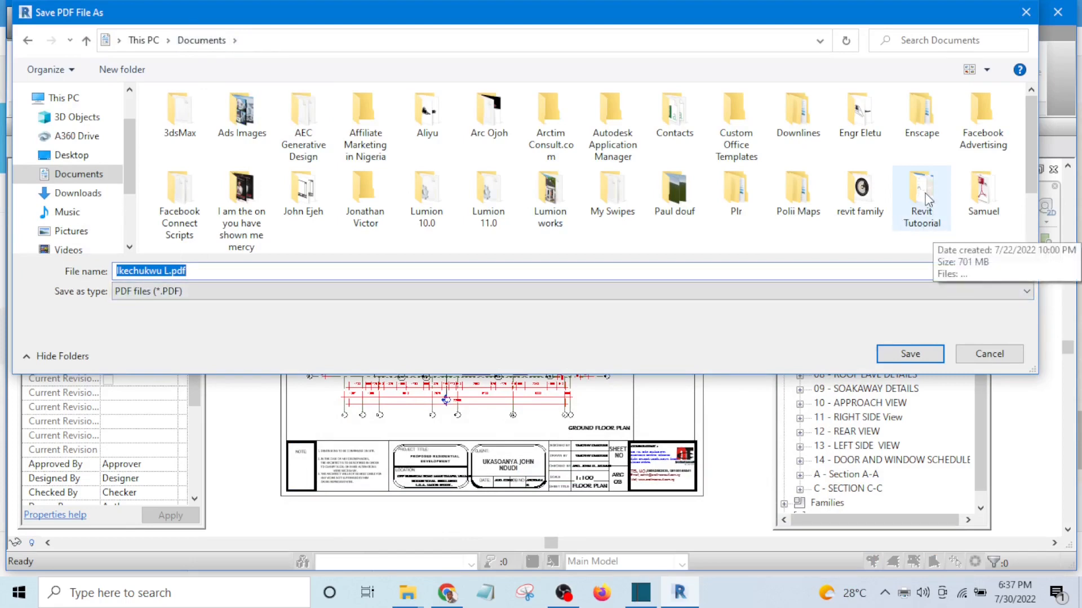
double_click(922, 189)
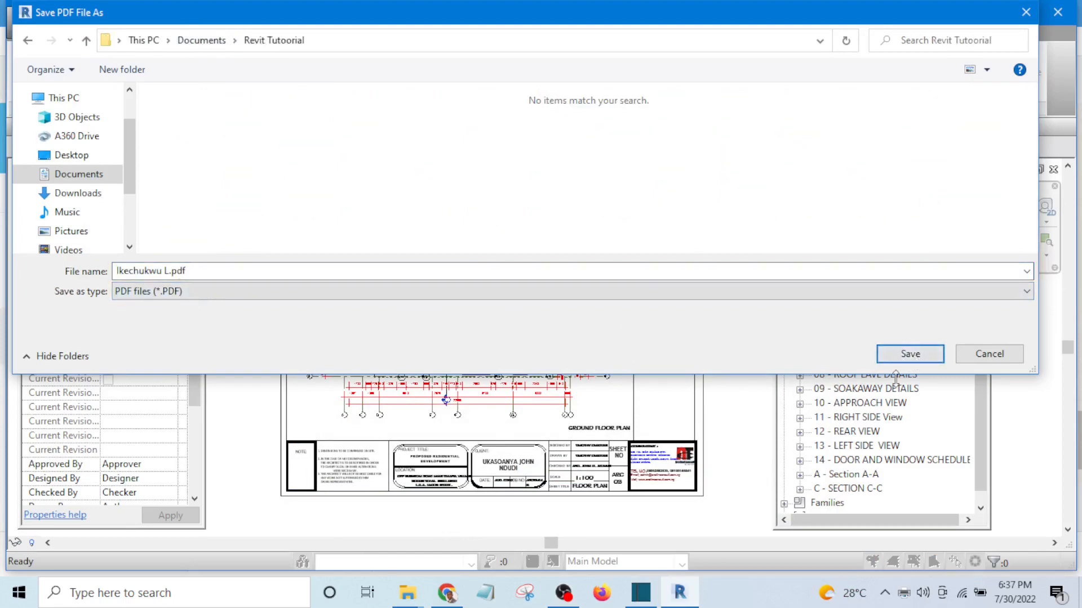
left_click(910, 355)
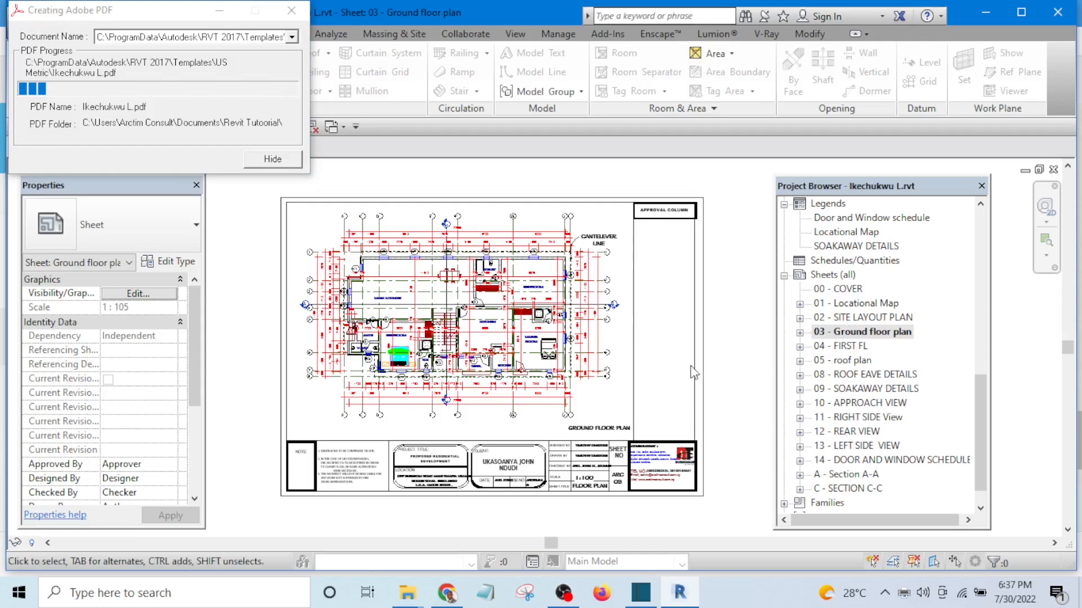
mouse_move(727, 409)
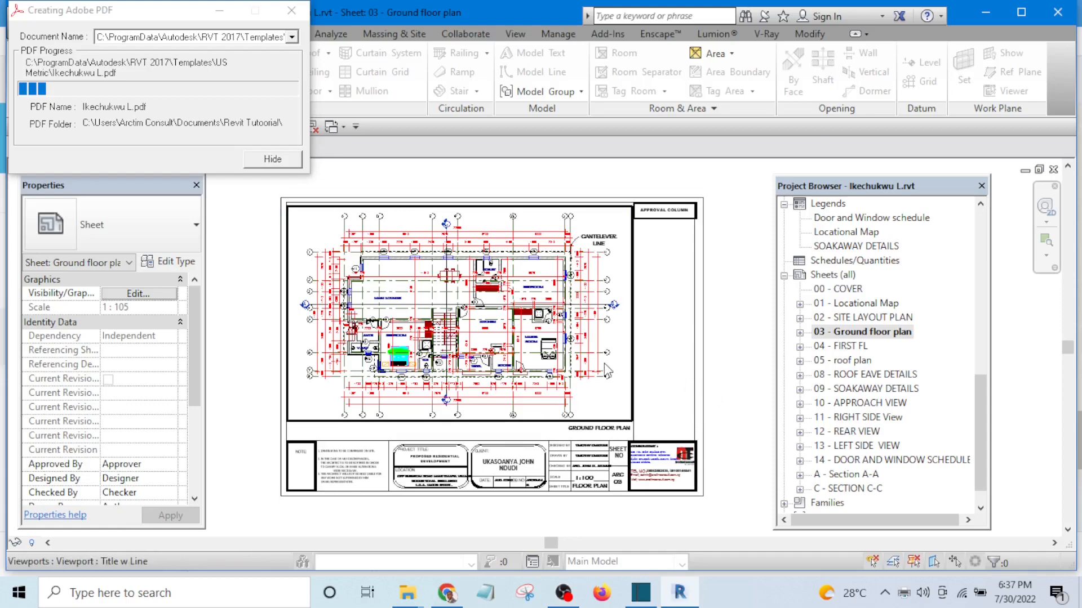
mouse_move(619, 360)
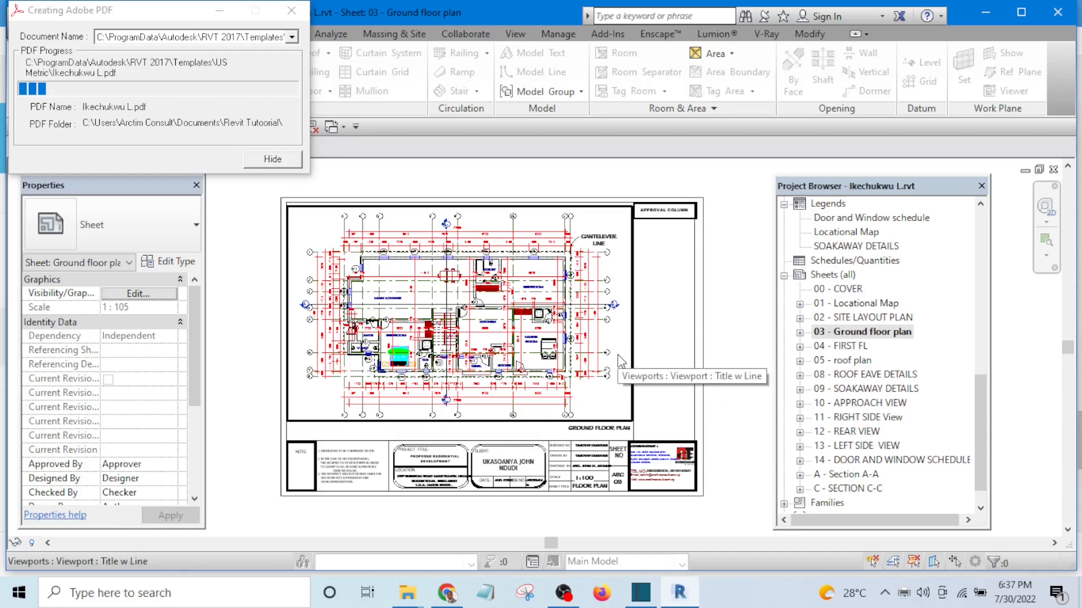
mouse_move(399, 285)
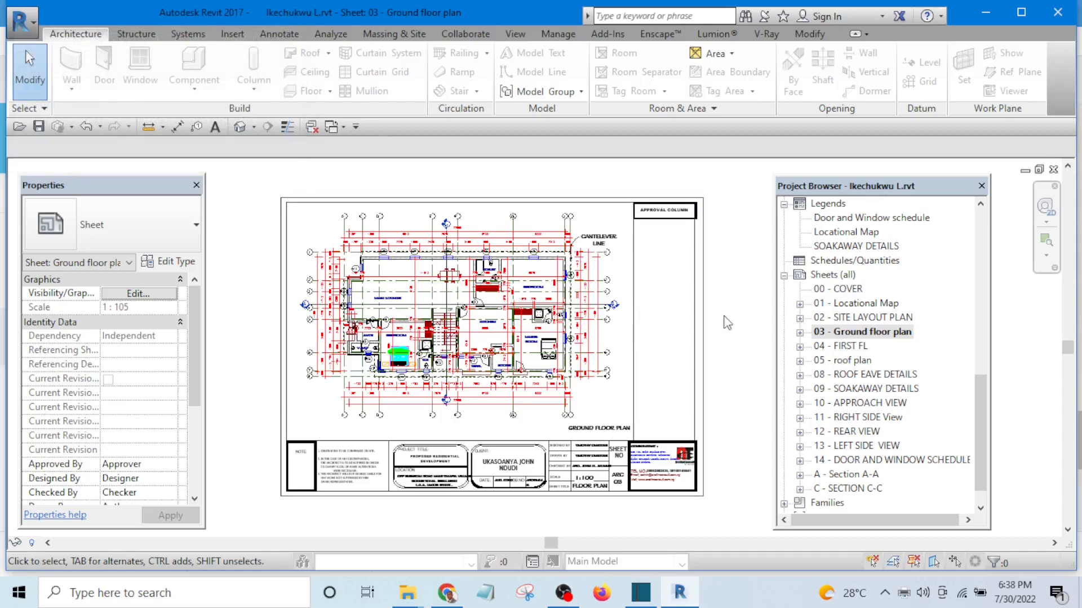
mouse_move(737, 318)
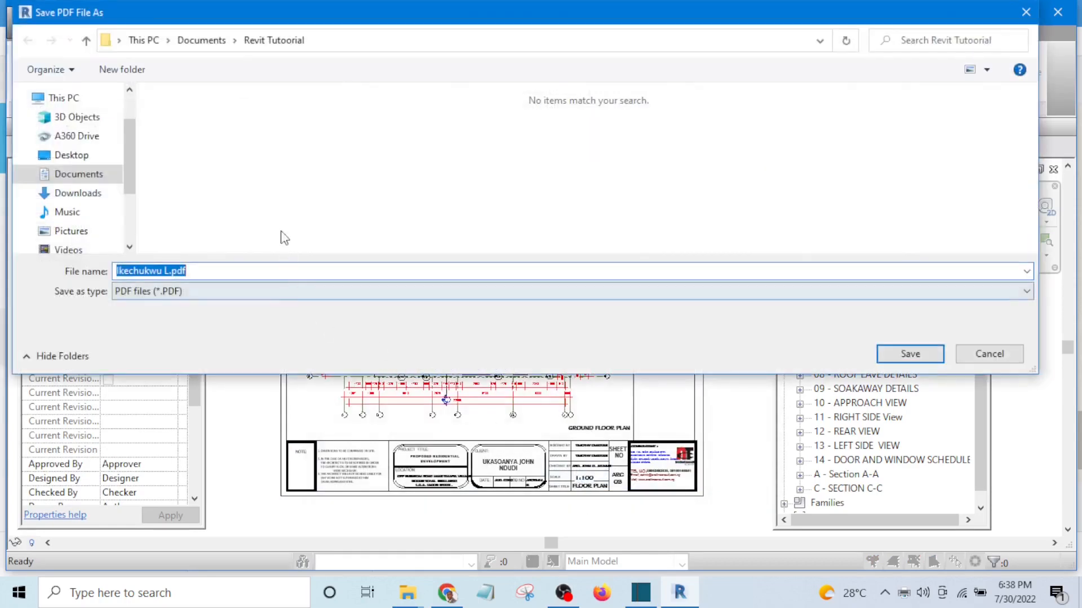
mouse_move(910, 354)
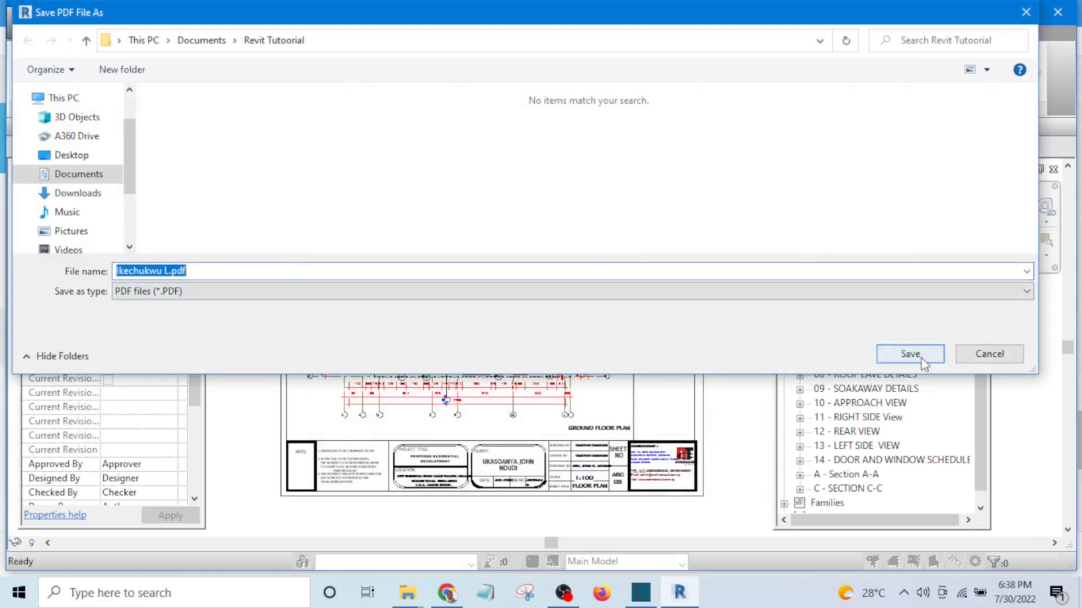
left_click(910, 354)
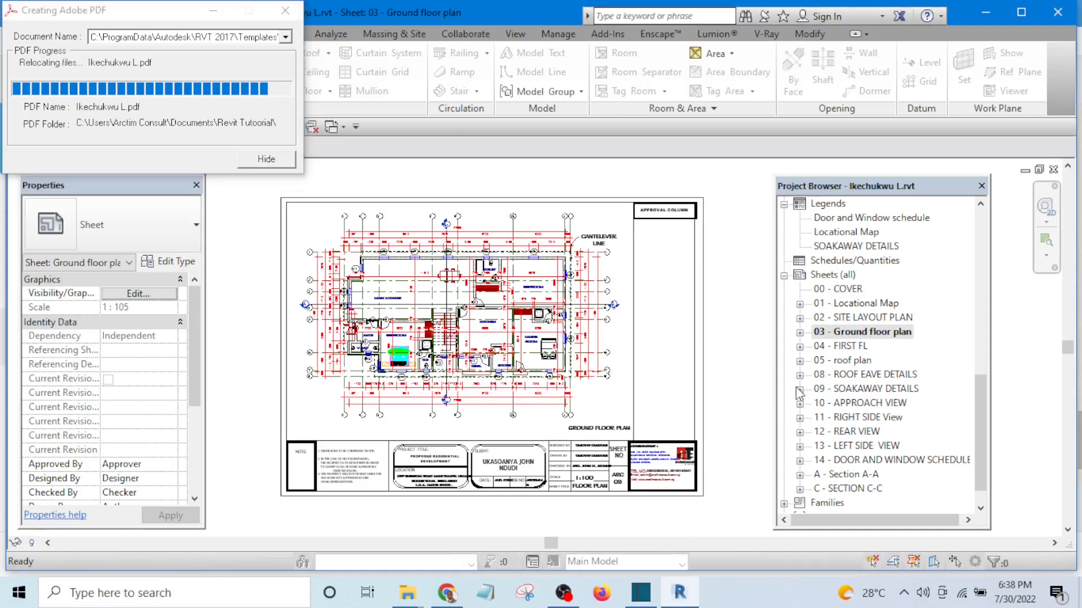
left_click(266, 159)
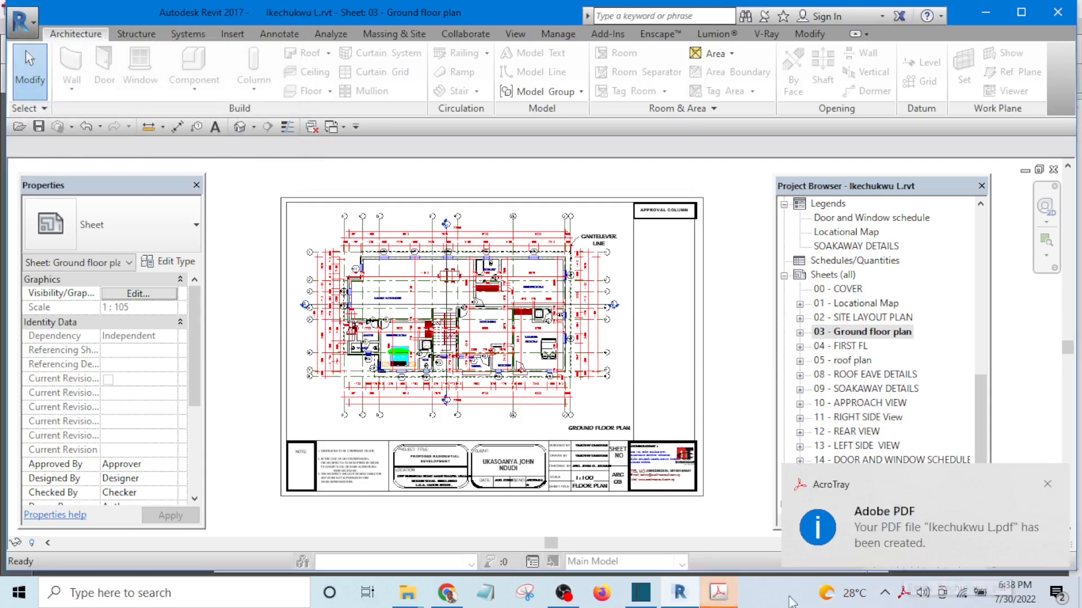
left_click(717, 592)
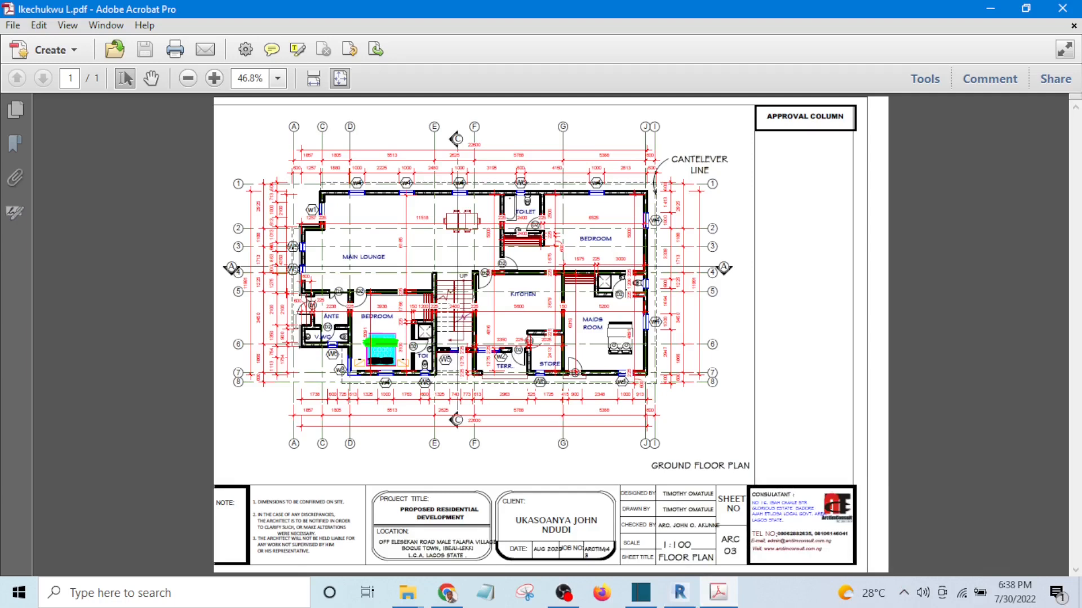
mouse_move(232, 540)
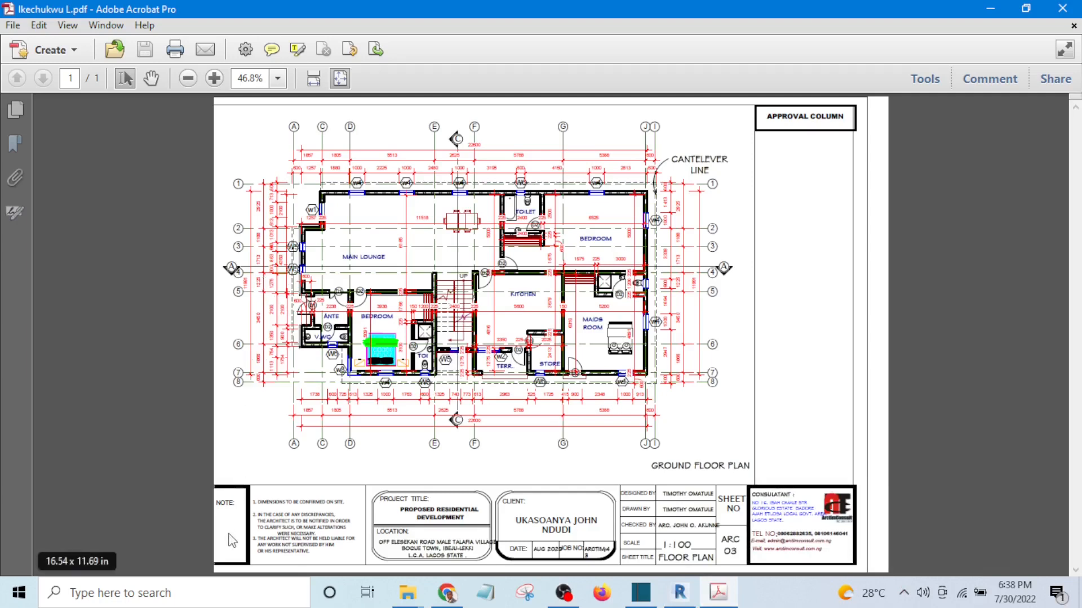
mouse_move(208, 163)
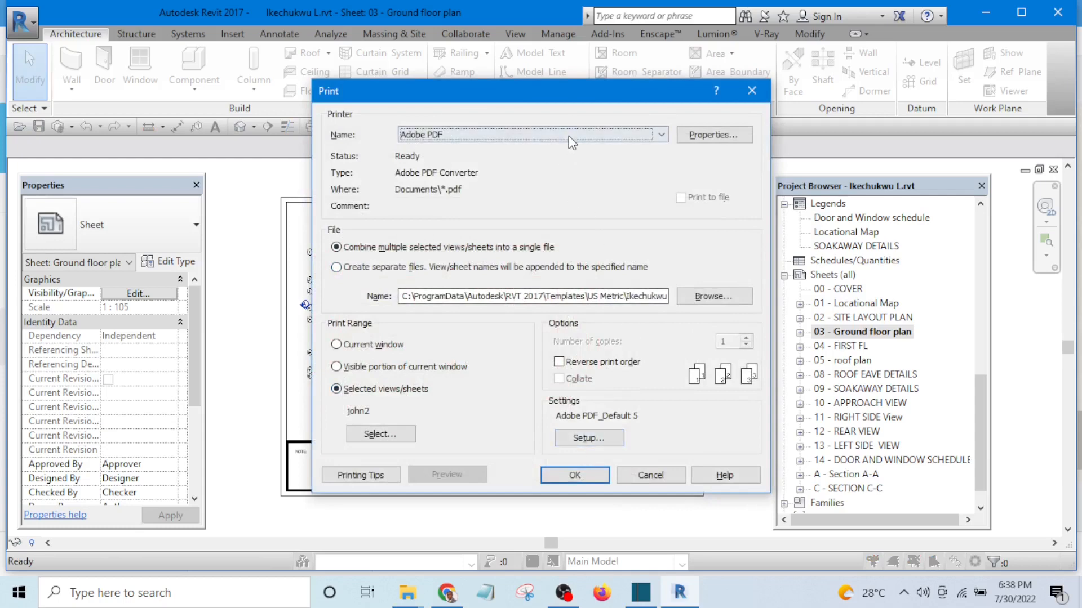
- Confirm Adobe PDF is the selected printer in the Name dropdown
left_click(658, 135)
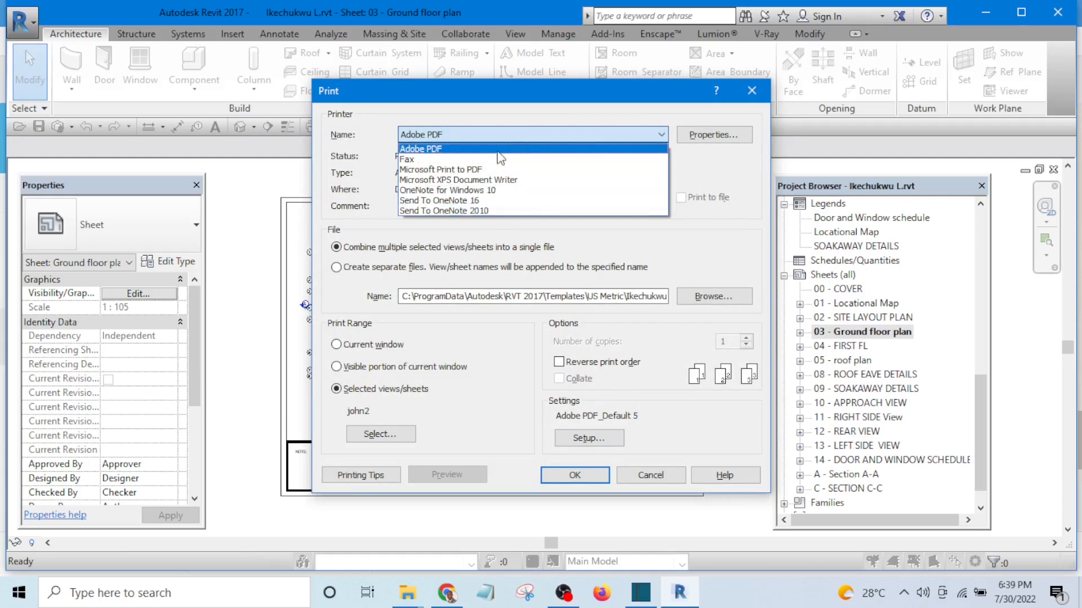
left_click(421, 148)
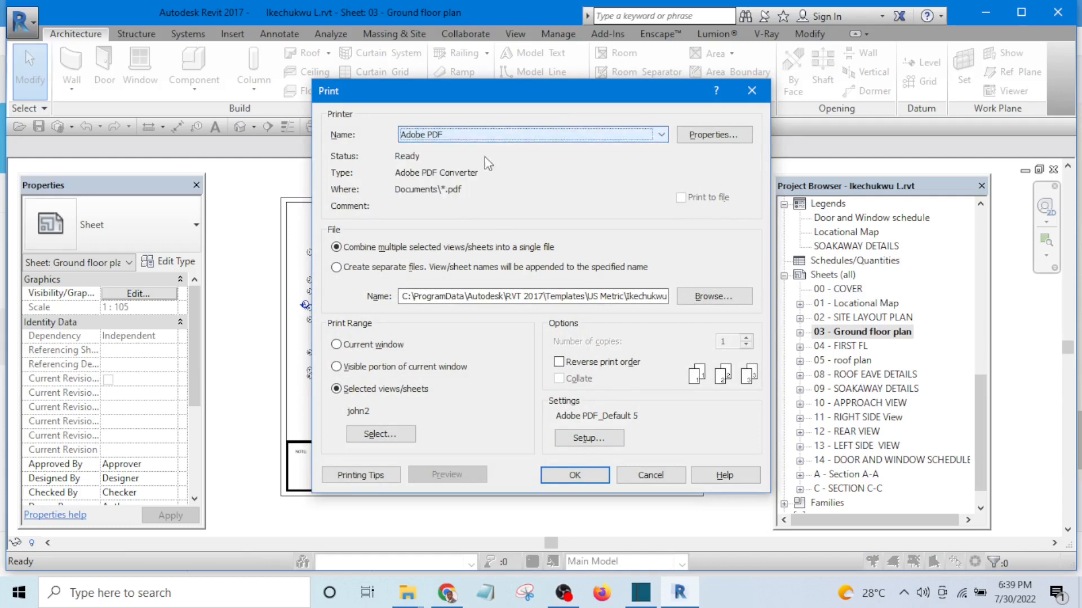
mouse_move(531, 233)
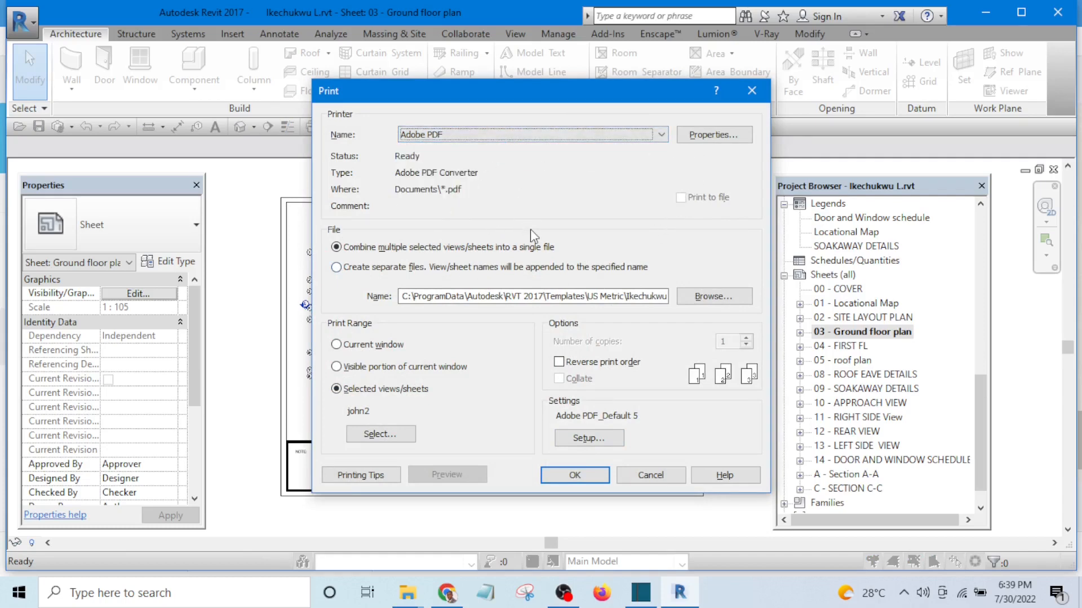
left_click(660, 135)
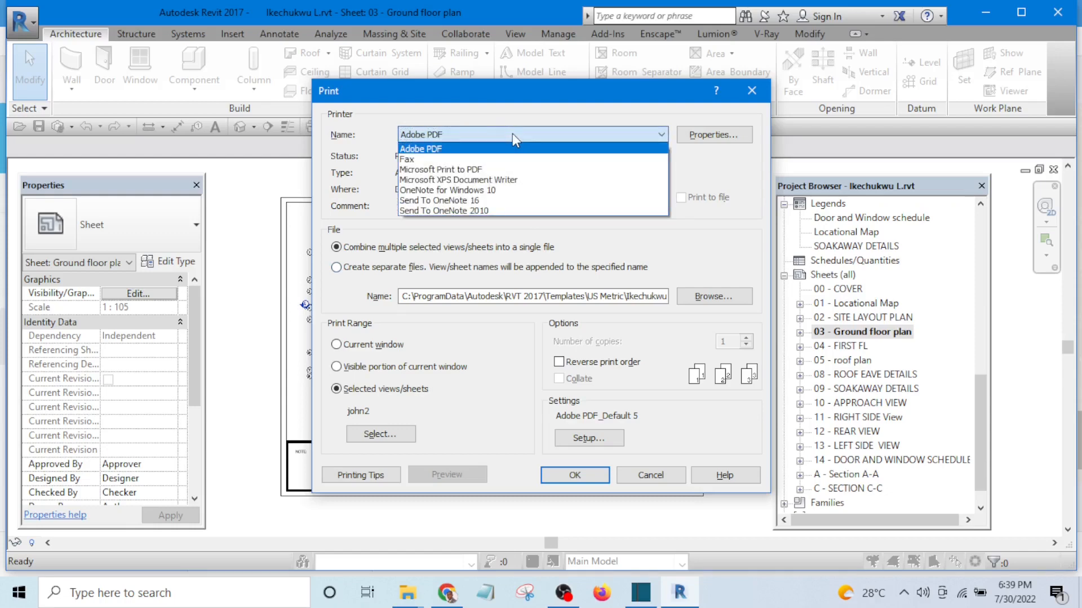
left_click(420, 149)
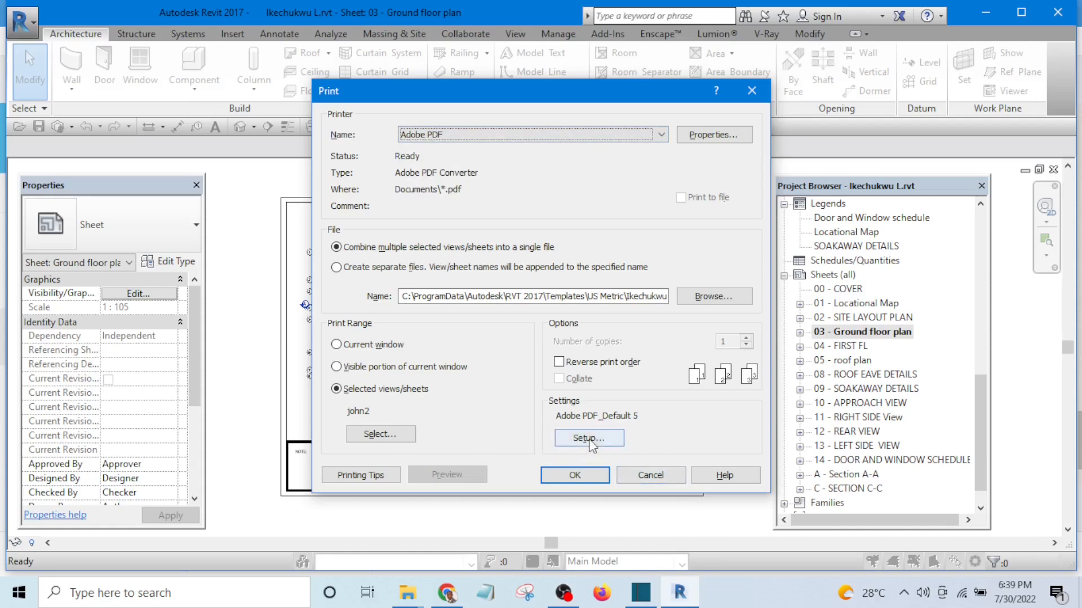
- Keep the Adobe PDF_Default 5 setup, set zoom to 90%, and confirm
left_click(589, 438)
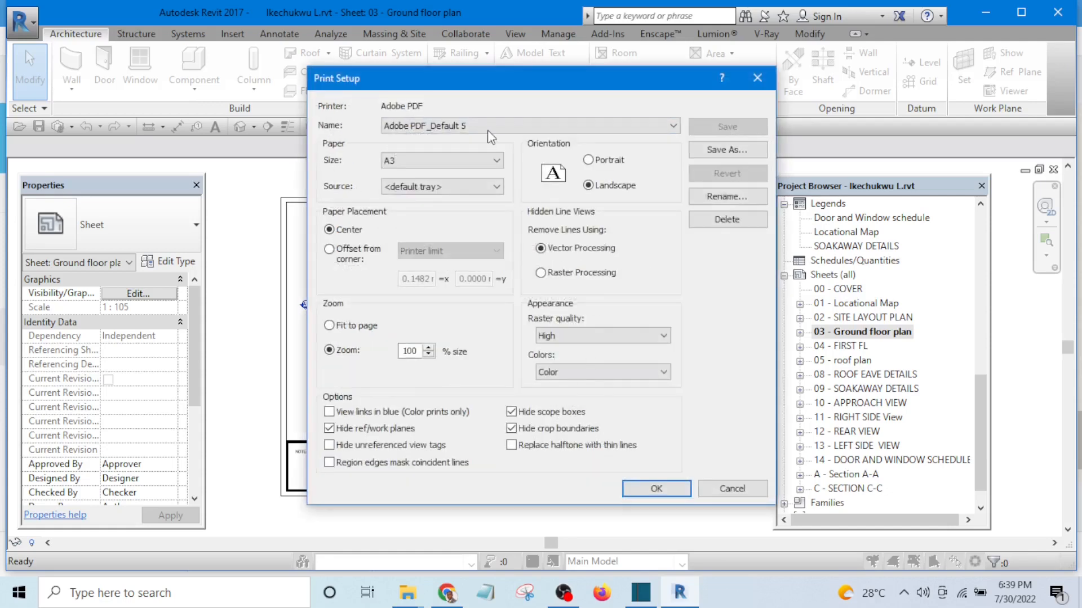
left_click(667, 125)
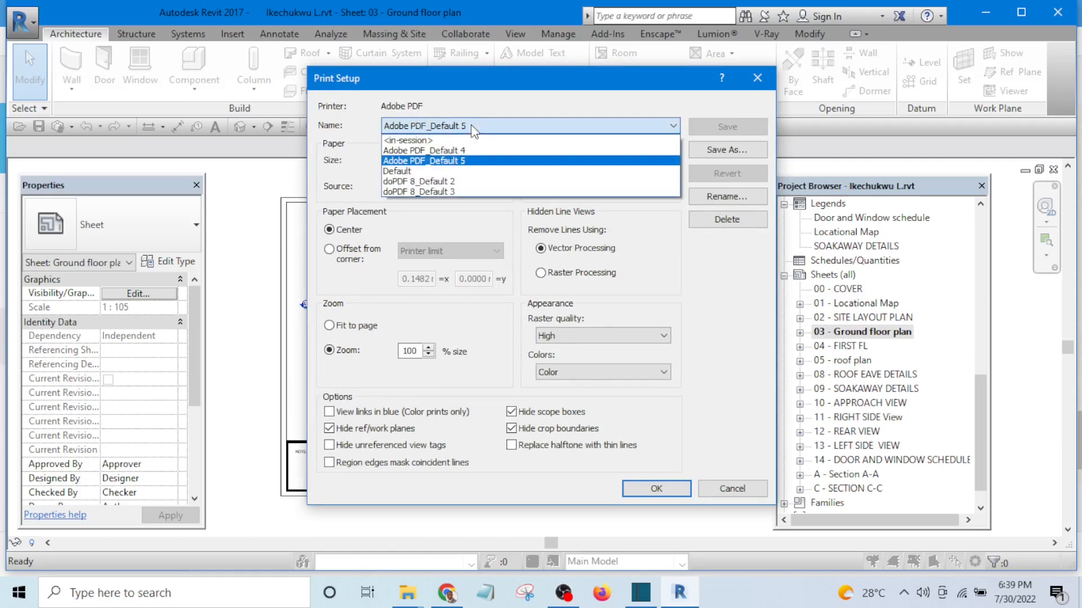
left_click(425, 161)
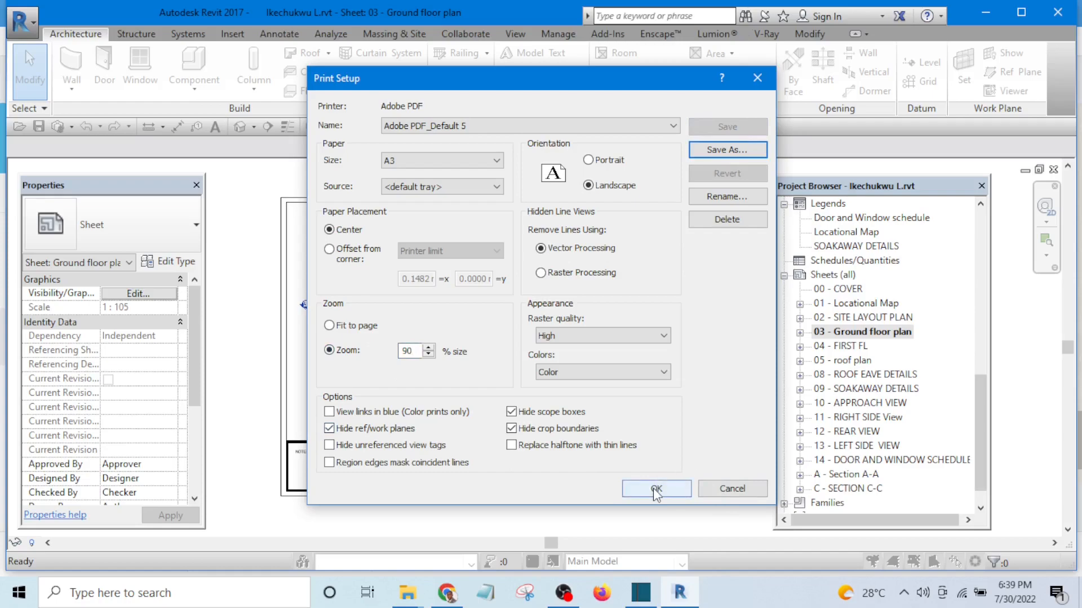
left_click(656, 489)
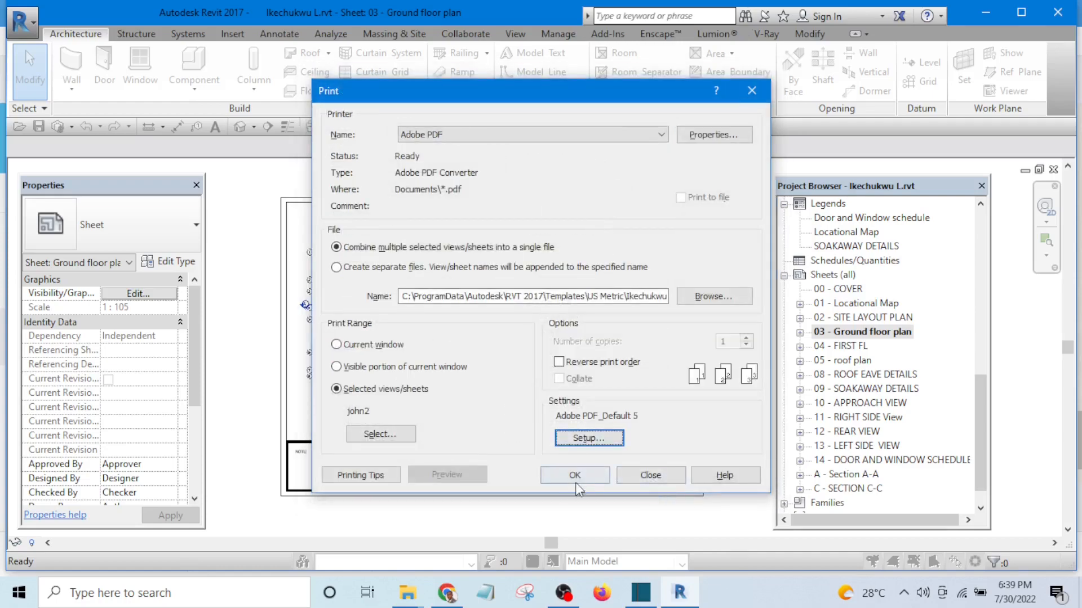
left_click(574, 475)
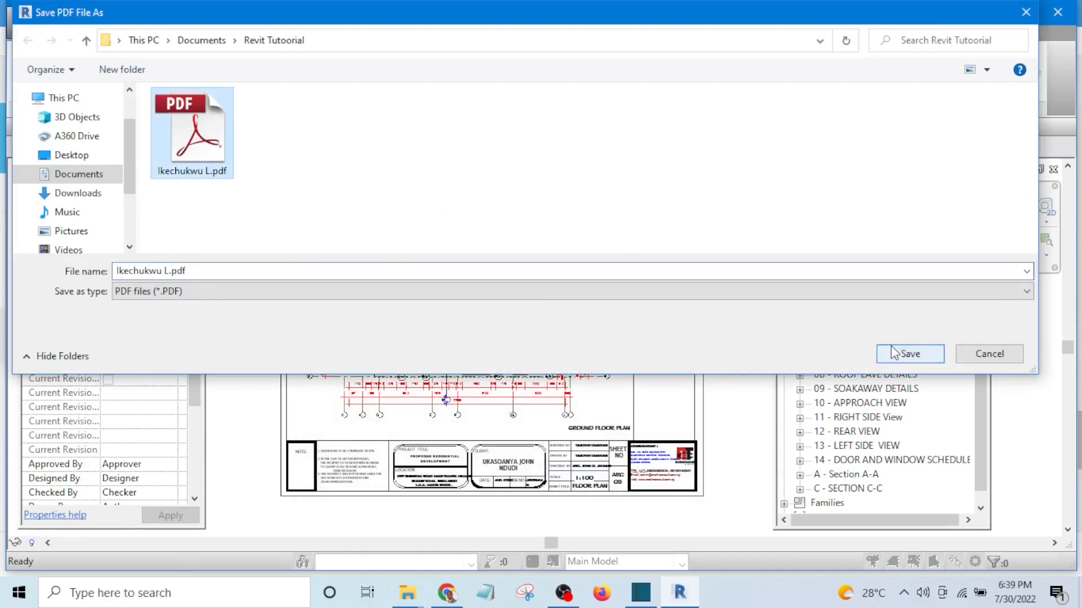
left_click(910, 353)
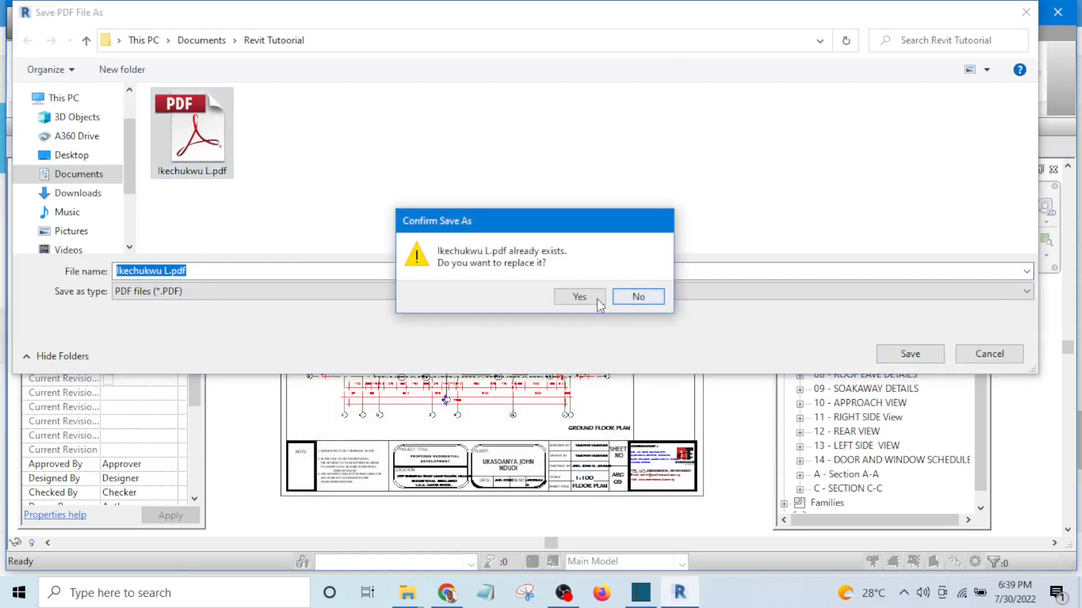
left_click(579, 297)
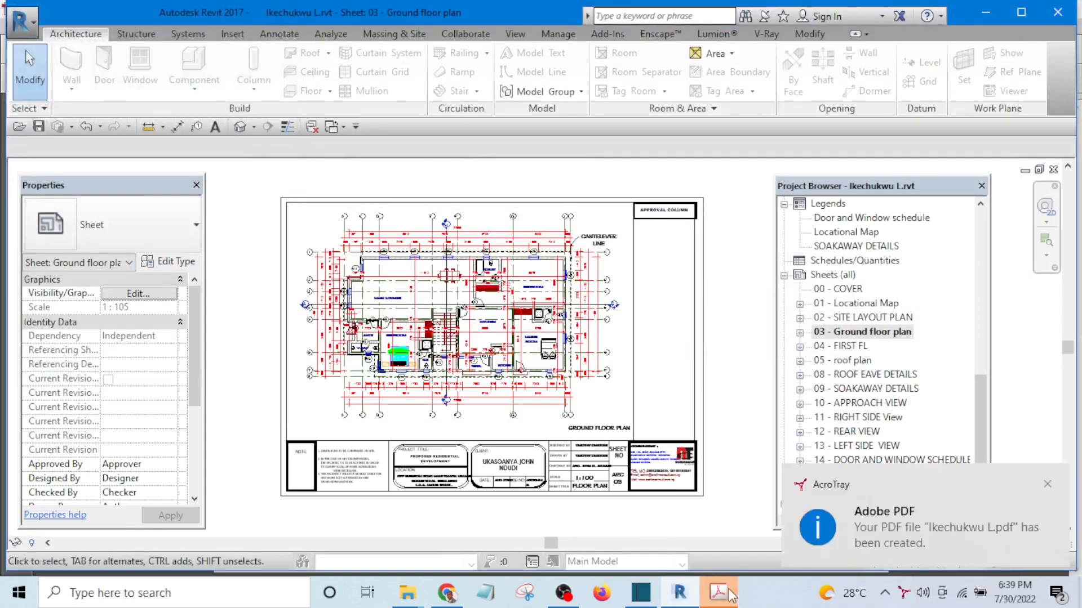
left_click(717, 591)
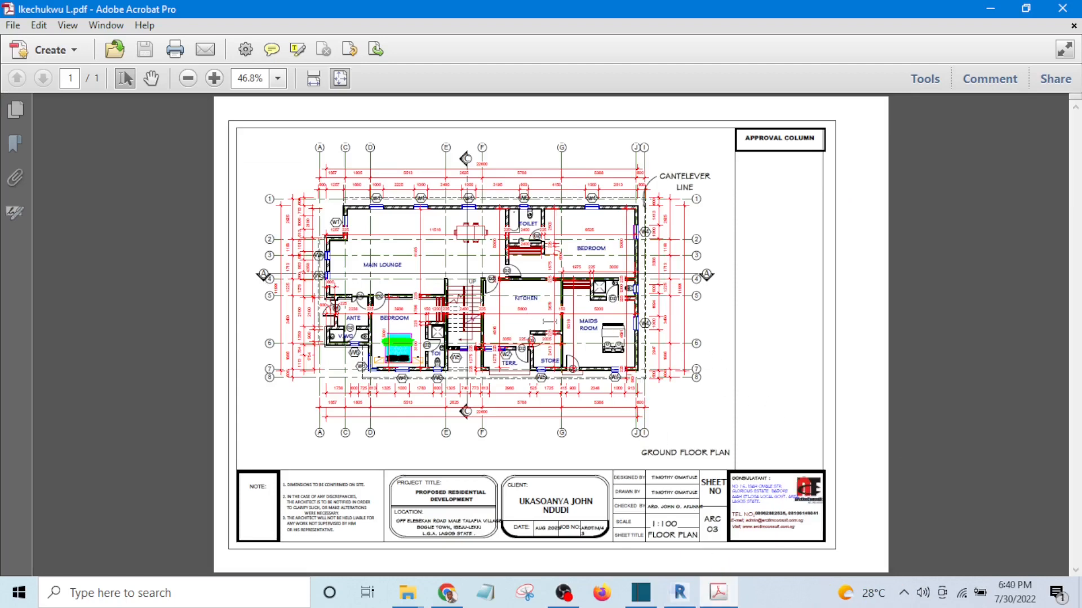
mouse_move(216, 250)
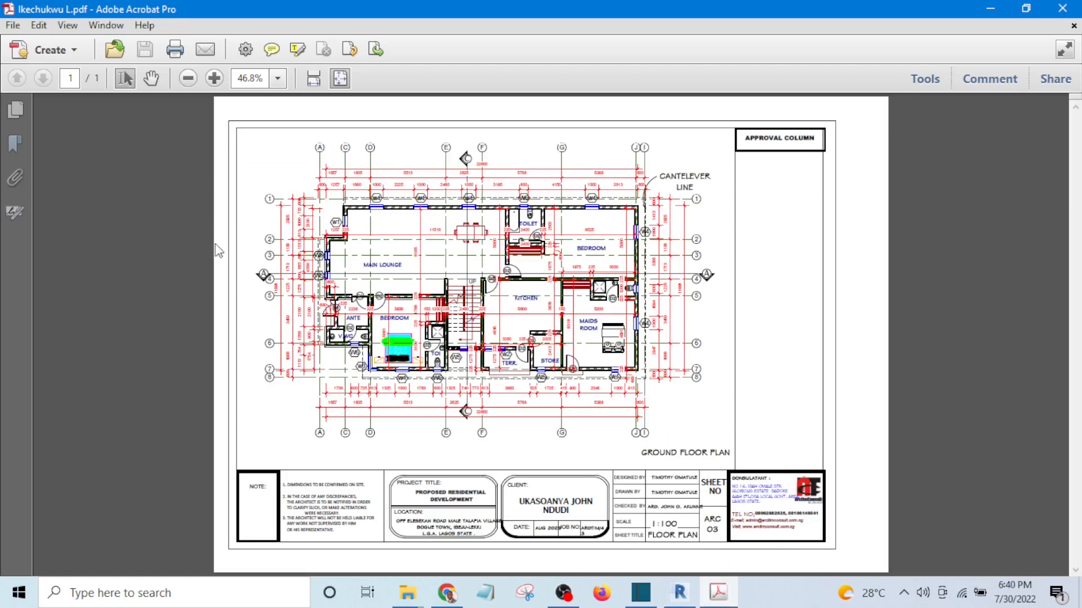
mouse_move(582, 110)
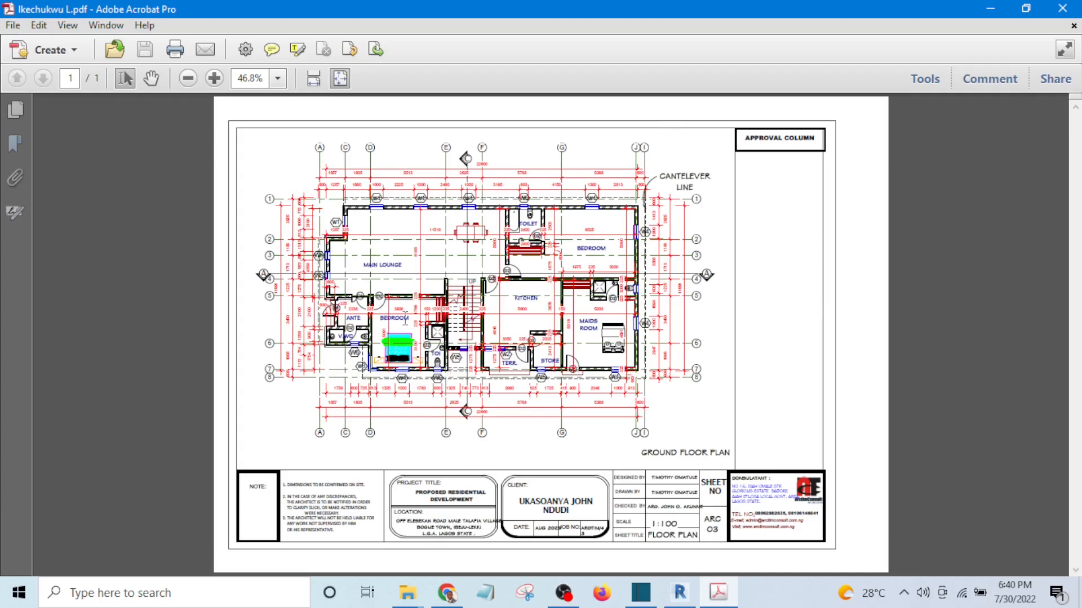
mouse_move(774, 414)
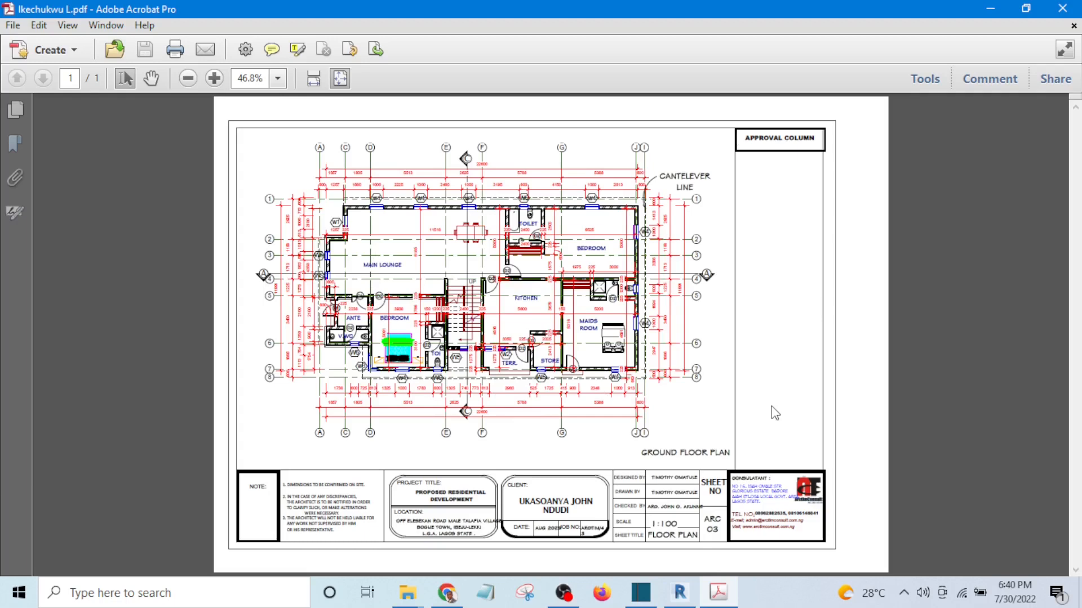
mouse_move(755, 448)
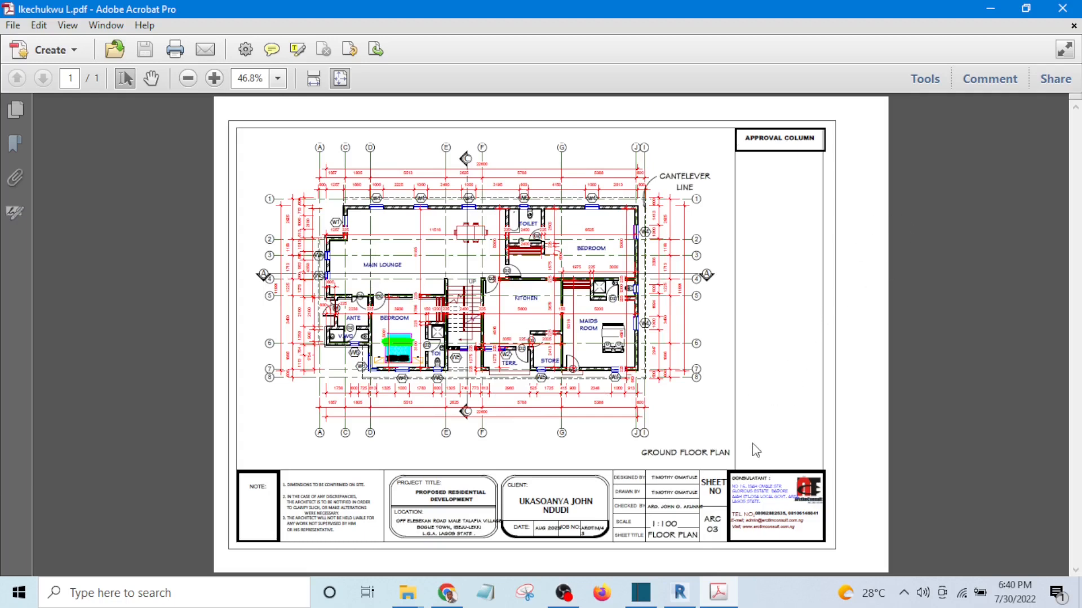
mouse_move(767, 405)
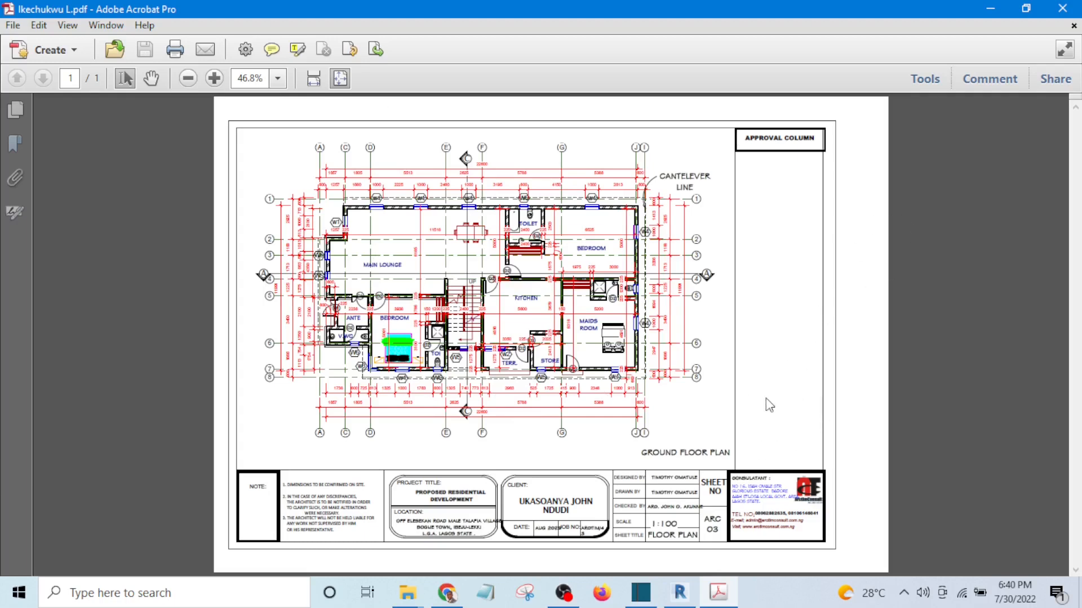